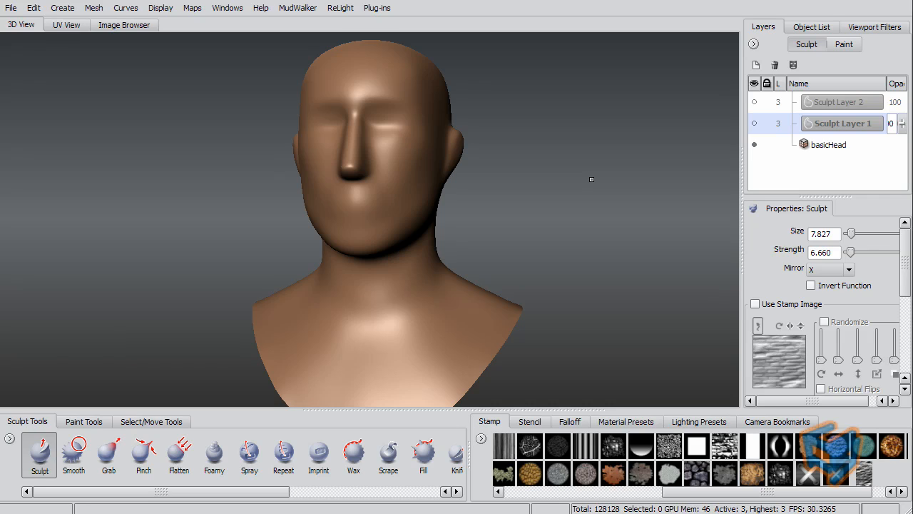
mouse_move(642, 184)
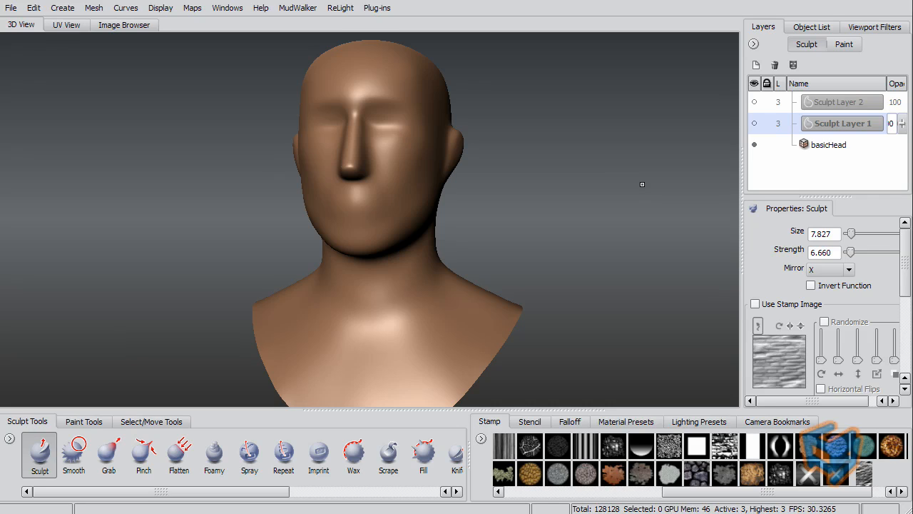
mouse_move(625, 75)
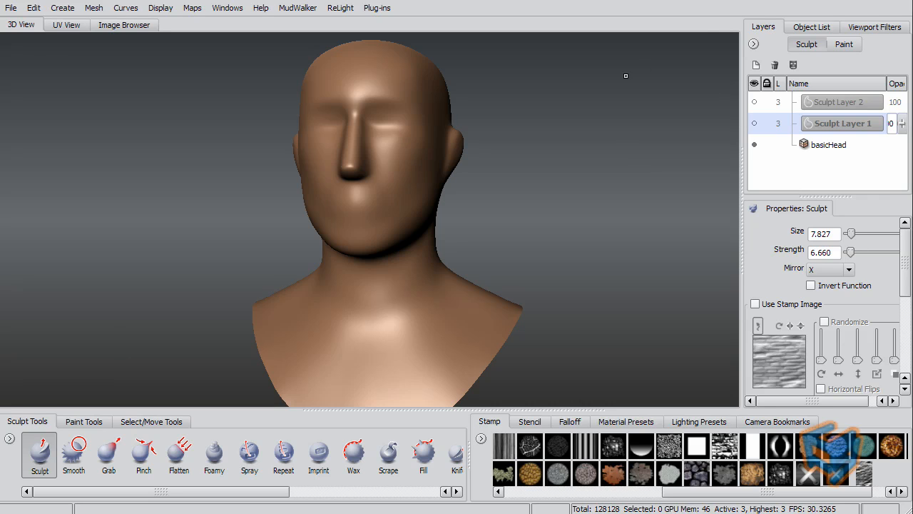
mouse_move(589, 114)
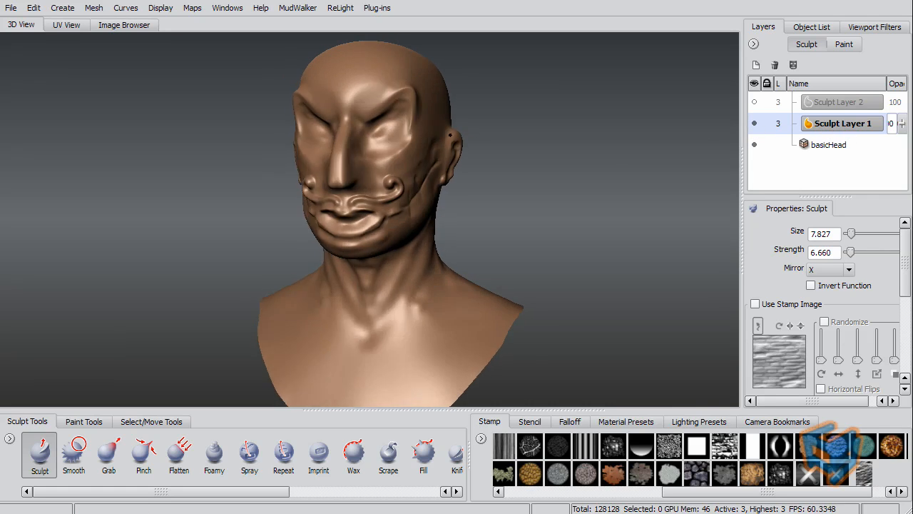
Step: Show Sculpt Layer 2, toggle the first paint layer, then return to the sculpt layers list
click(842, 102)
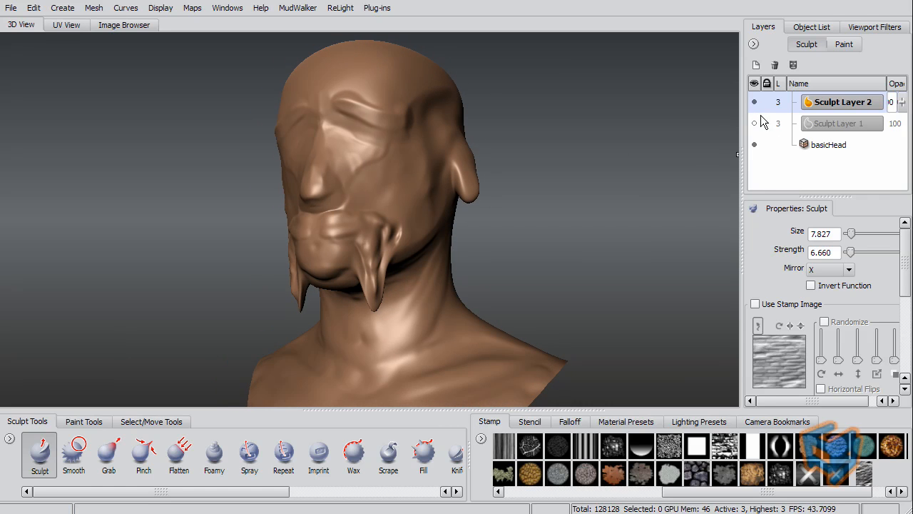
click(844, 45)
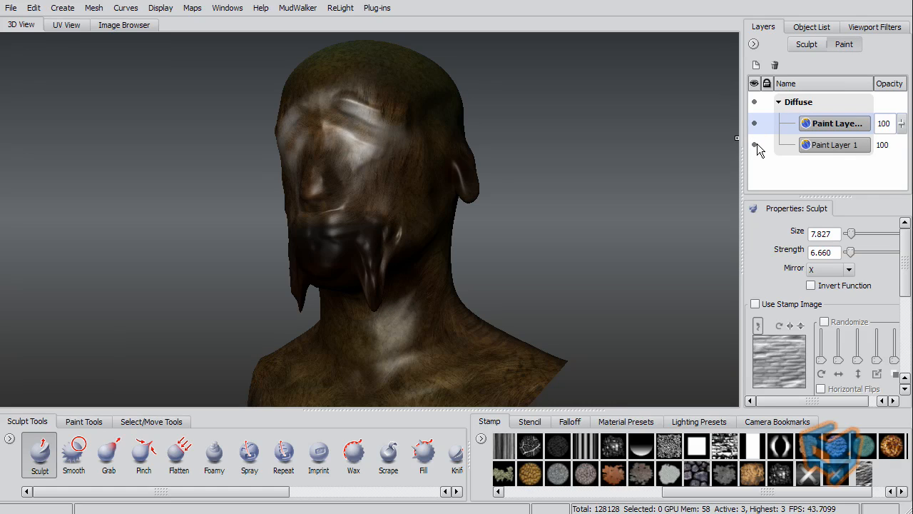
click(755, 145)
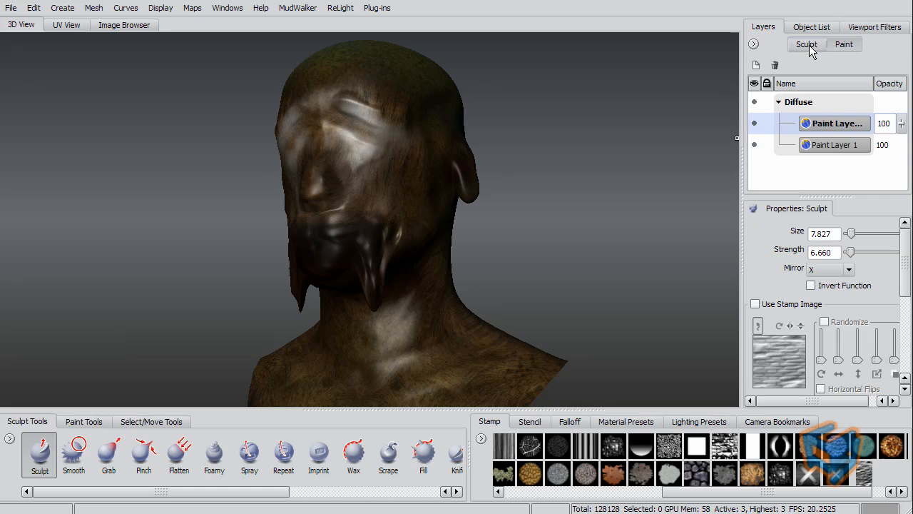
click(806, 44)
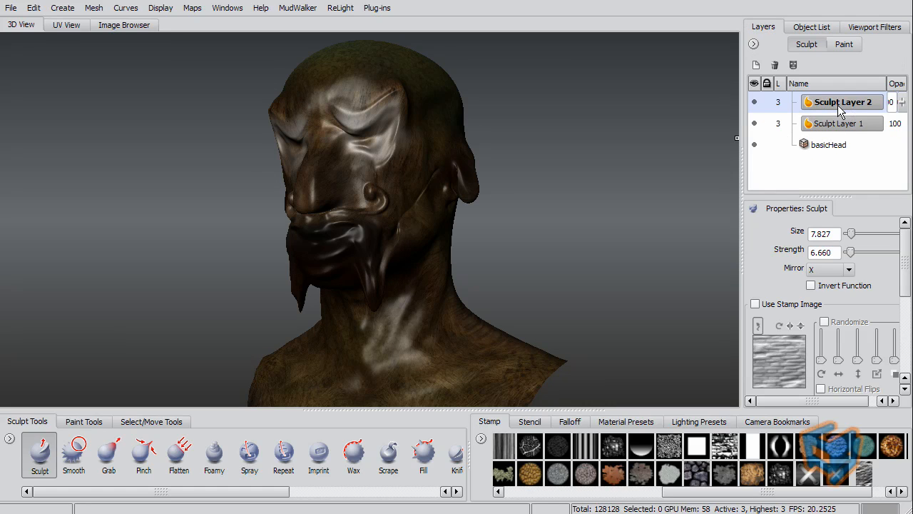
mouse_move(227, 8)
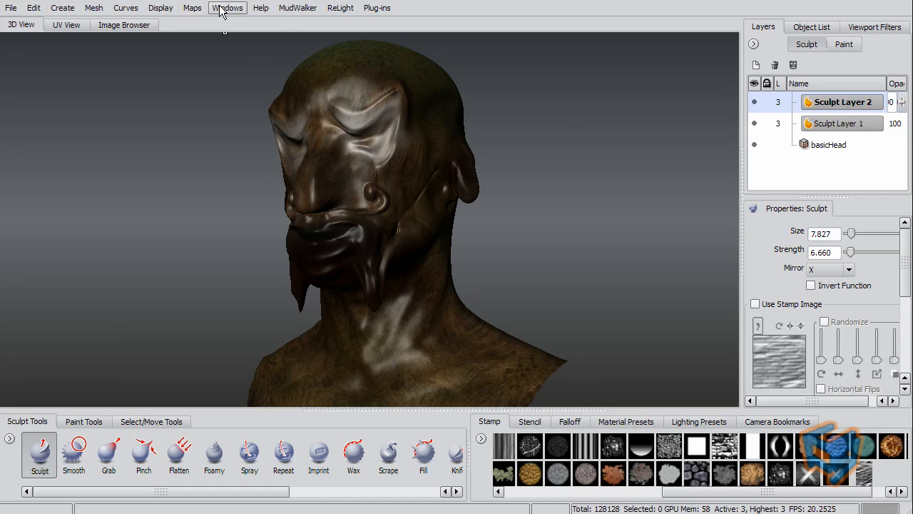
Step: Turn on Export Layers as Blendshapes in the FBX preferences and export the selected head
click(227, 7)
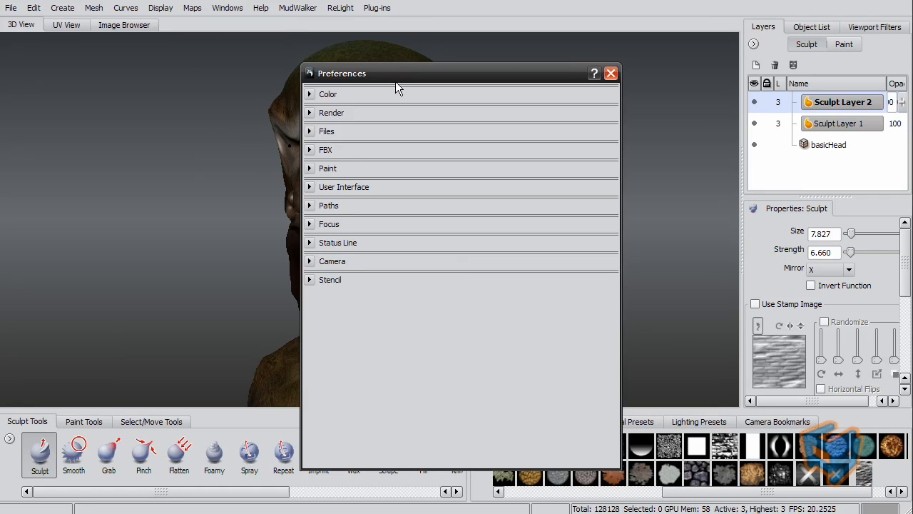
mouse_move(360, 152)
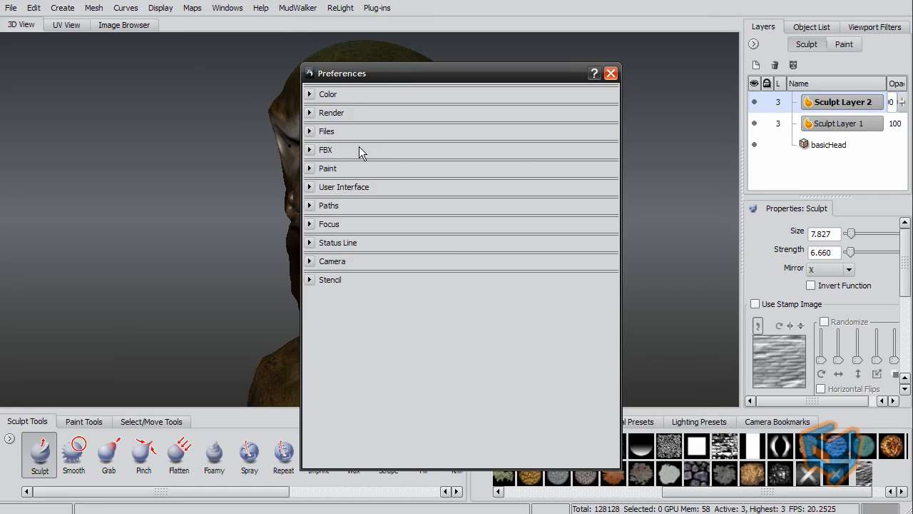
click(325, 149)
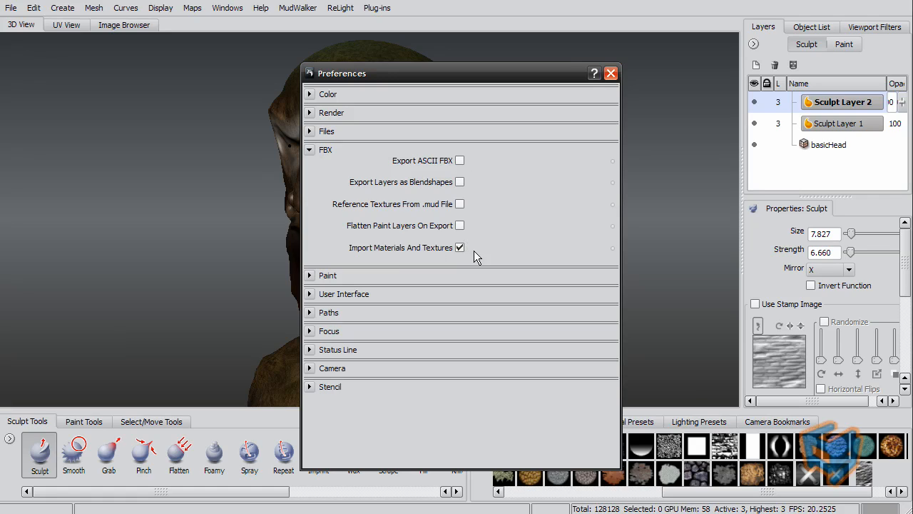
mouse_move(484, 247)
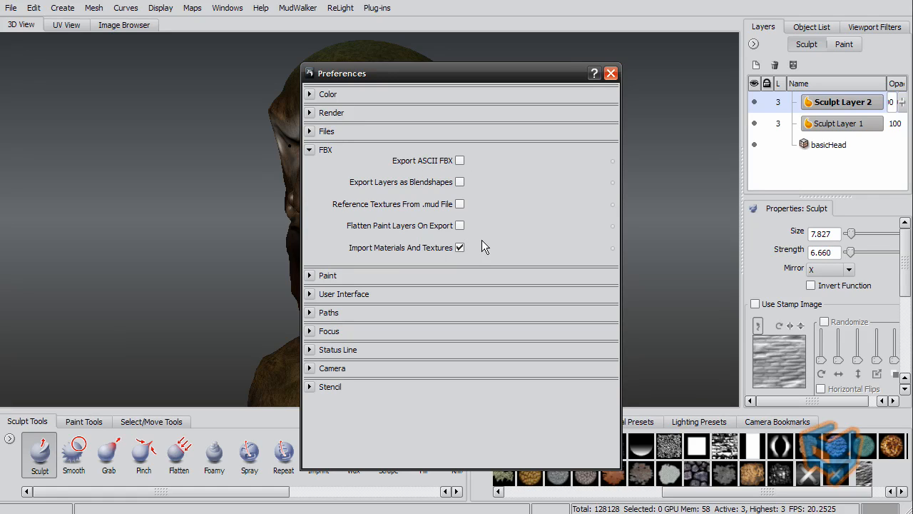
mouse_move(457, 189)
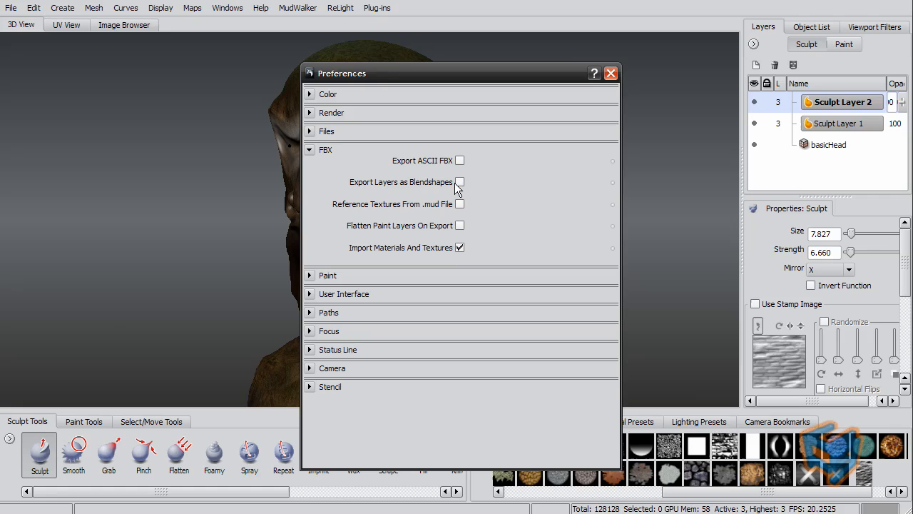
click(460, 181)
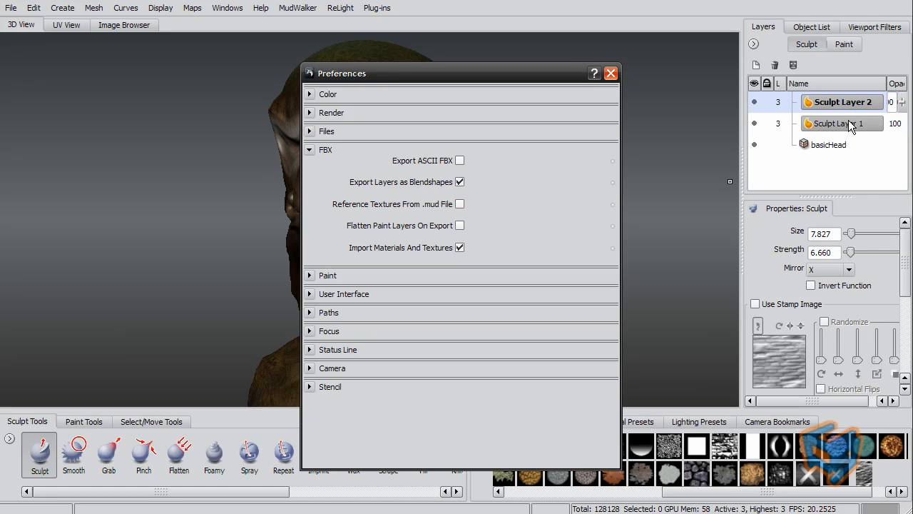
mouse_move(849, 117)
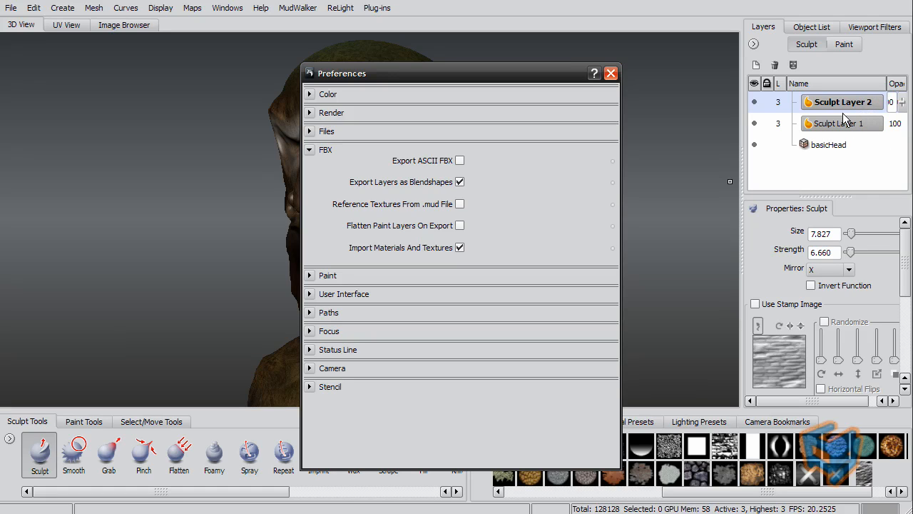
click(611, 73)
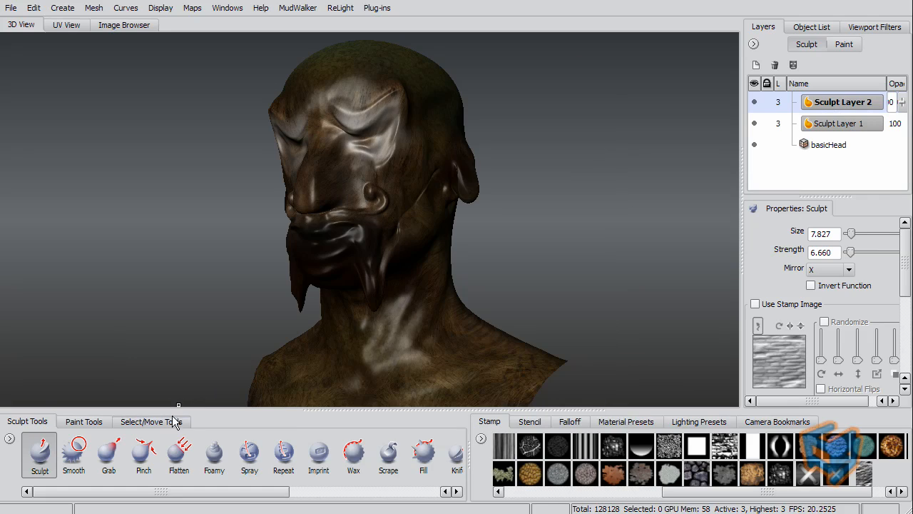
click(11, 8)
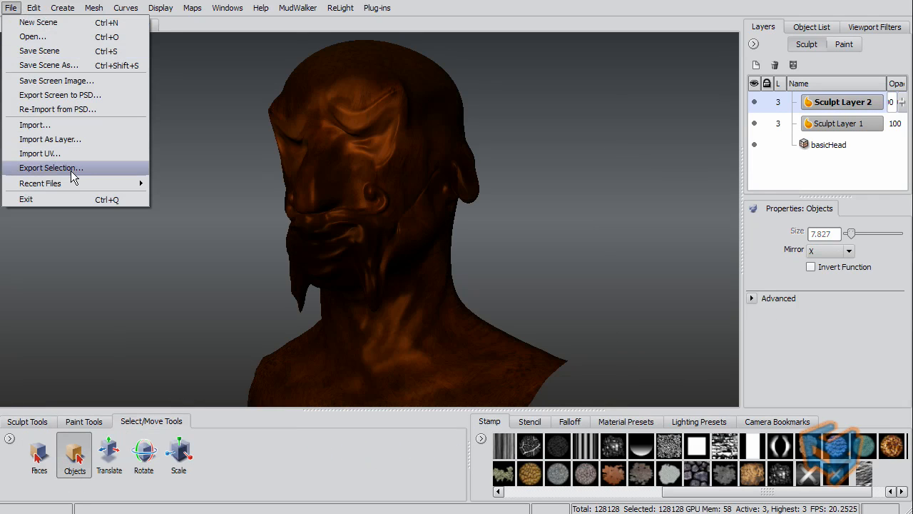
click(51, 168)
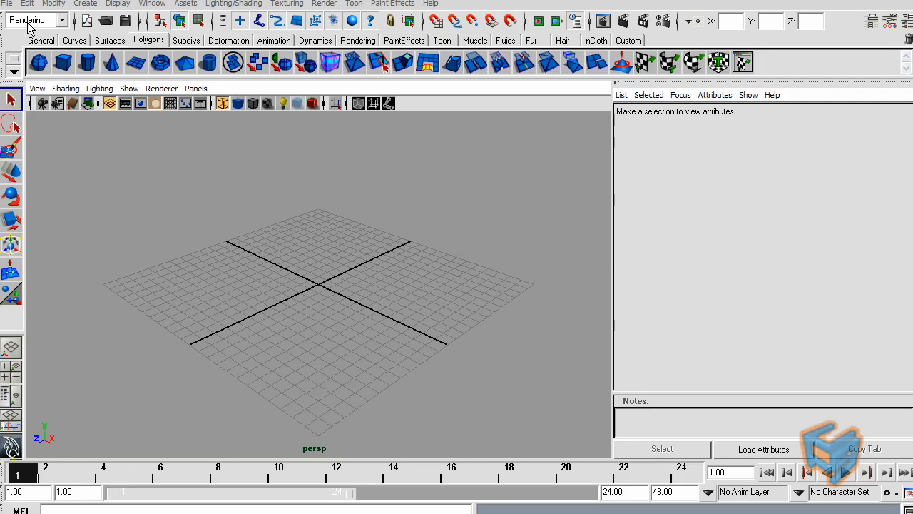
Step: Import creature.fbx through the File > Import options with the FBX file type
click(7, 4)
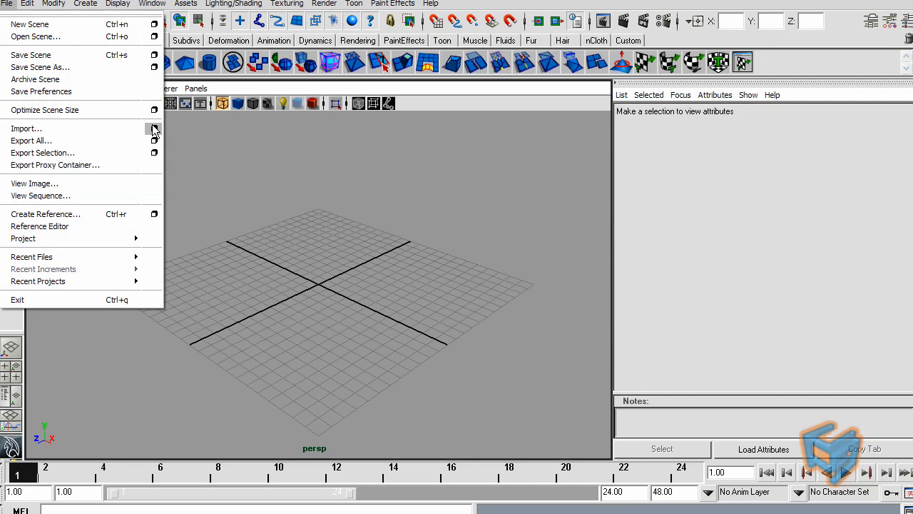
click(154, 128)
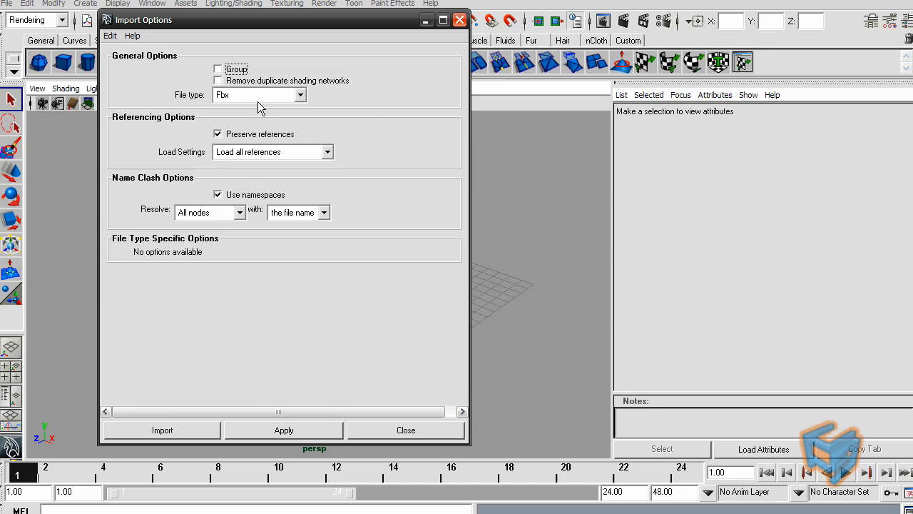
mouse_move(177, 430)
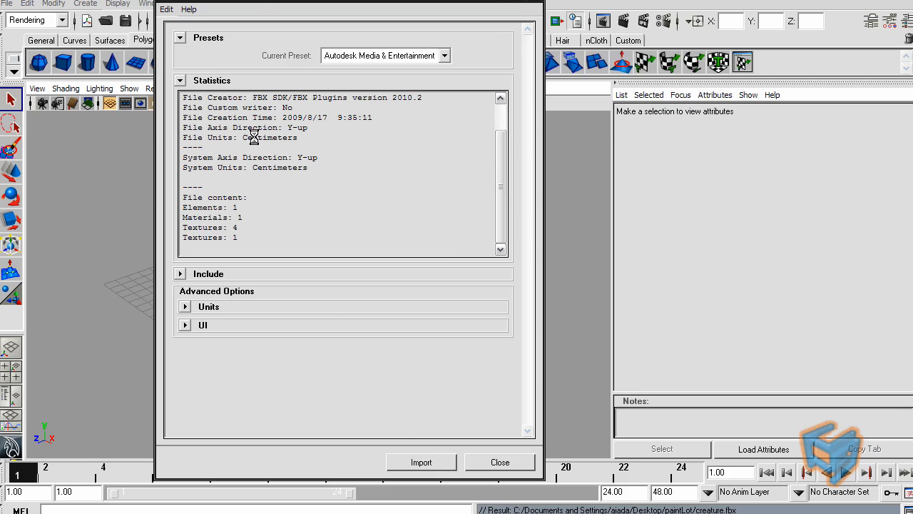
click(421, 461)
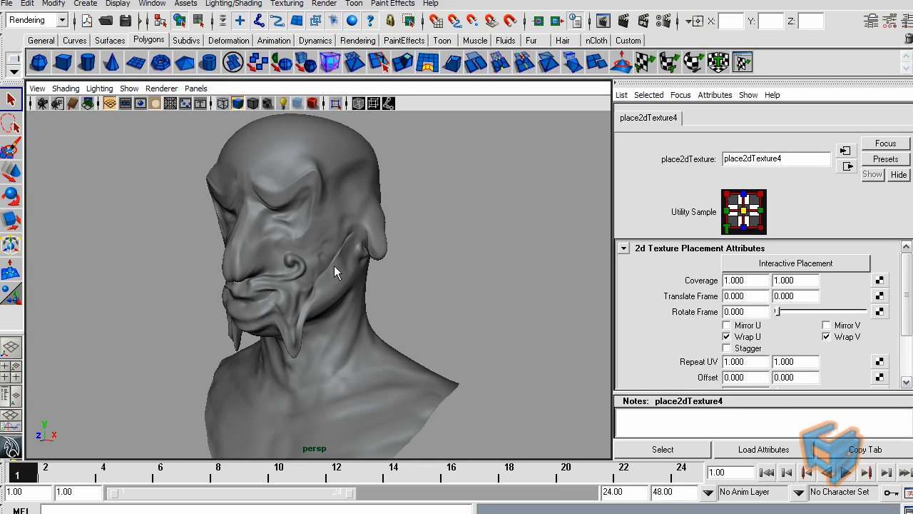
Step: Drag both Sculpt_Layer weight sliders in the Blend Shape editor down and back up
click(152, 3)
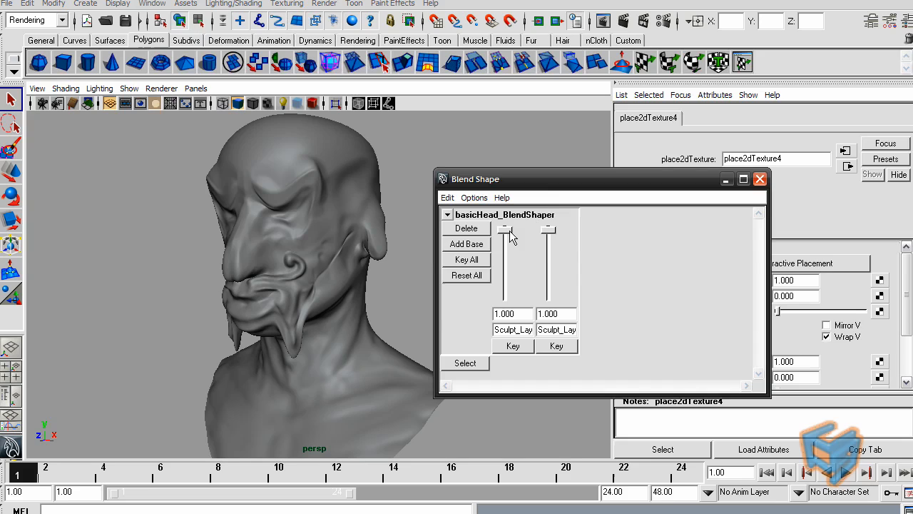
drag(505, 228, 505, 297)
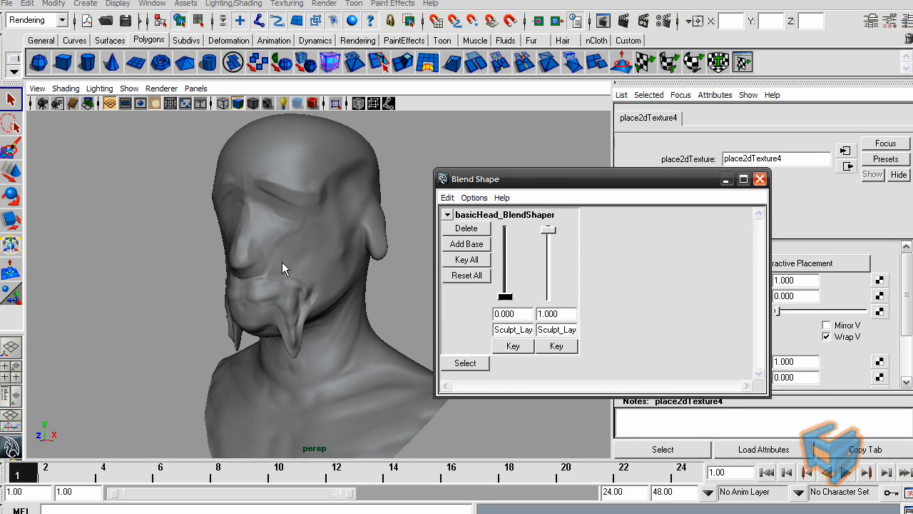
drag(548, 295, 548, 229)
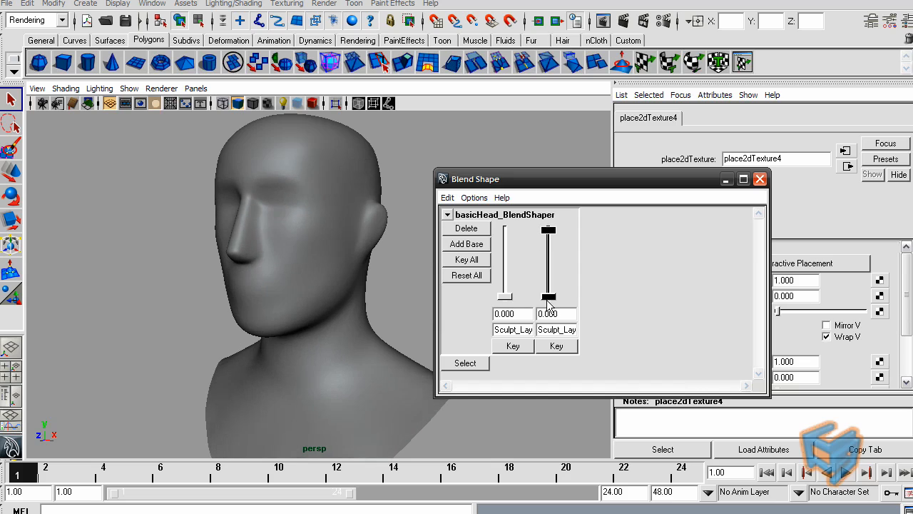
drag(549, 229, 549, 296)
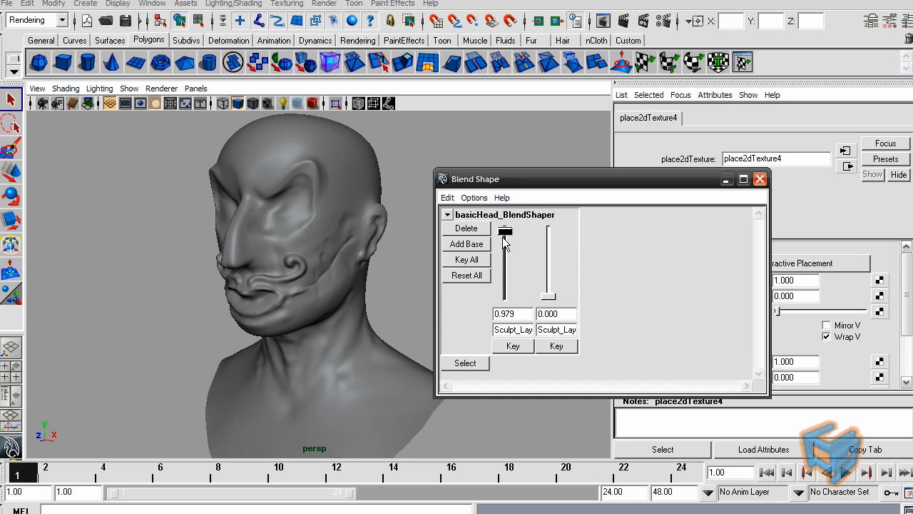
drag(505, 230, 505, 296)
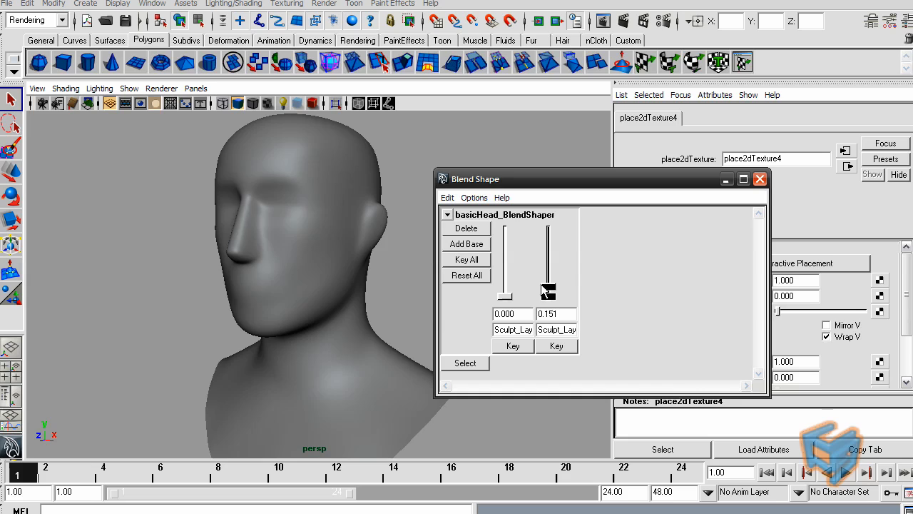
Step: Open the head's Phong material and follow its Color map to layeredTexture1
click(759, 178)
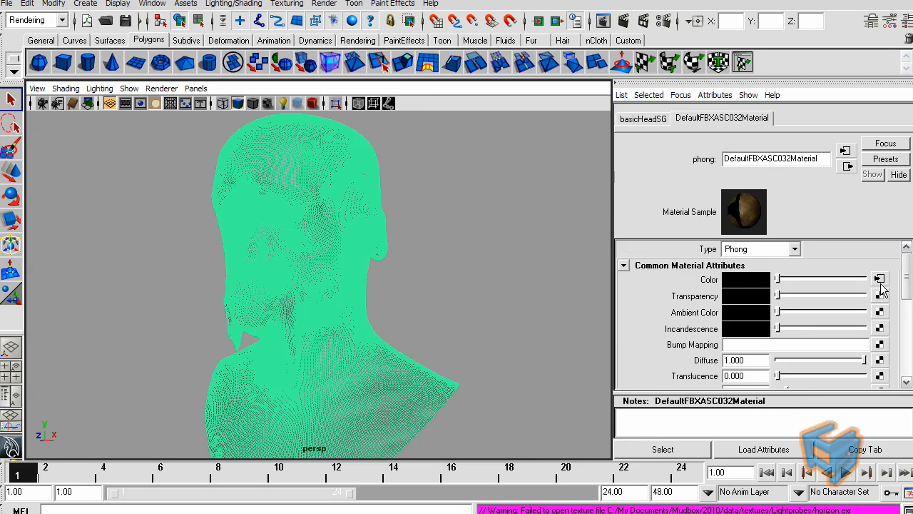
mouse_move(773, 277)
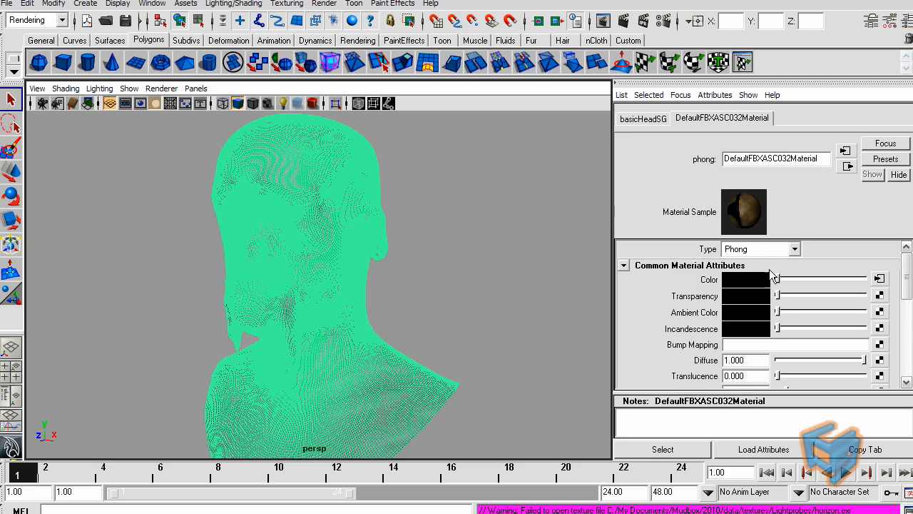
click(646, 118)
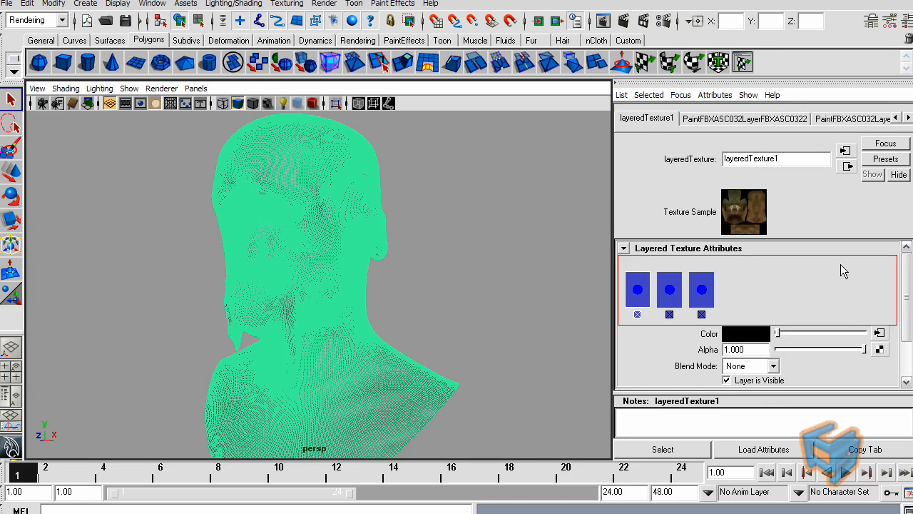
mouse_move(659, 315)
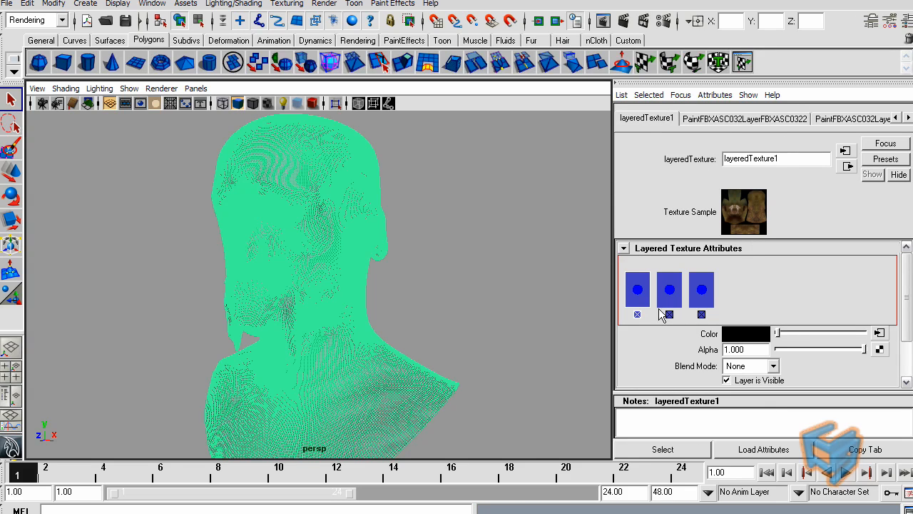
mouse_move(669, 291)
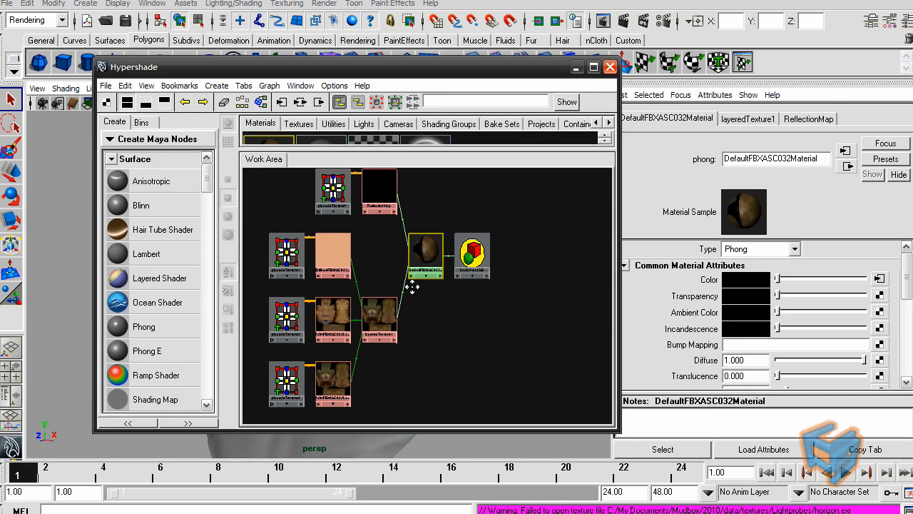
mouse_move(333, 380)
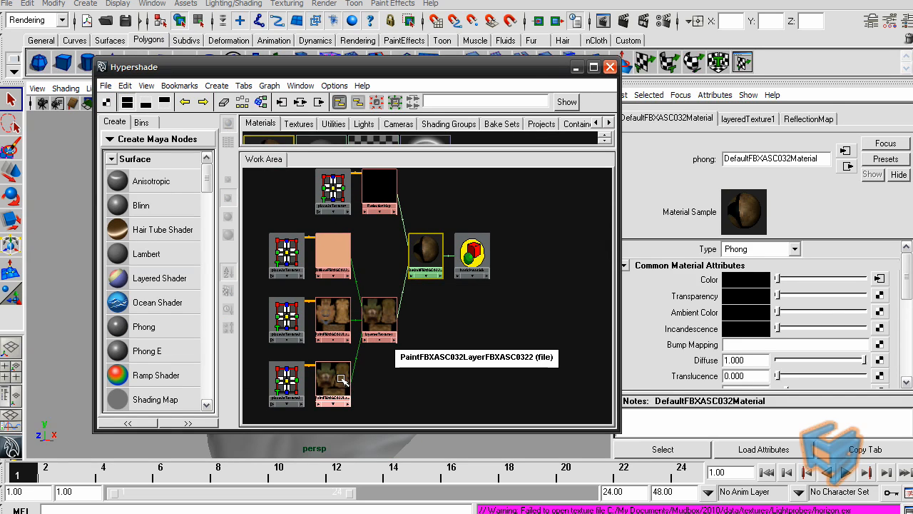
Step: Inspect the PaintLayer and DiffuseBackground file nodes in the Attribute Editor
click(333, 384)
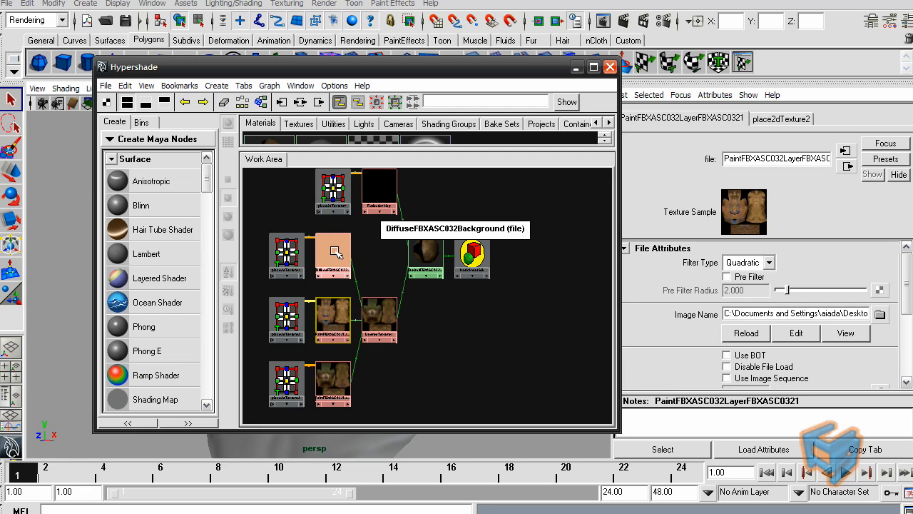
click(333, 255)
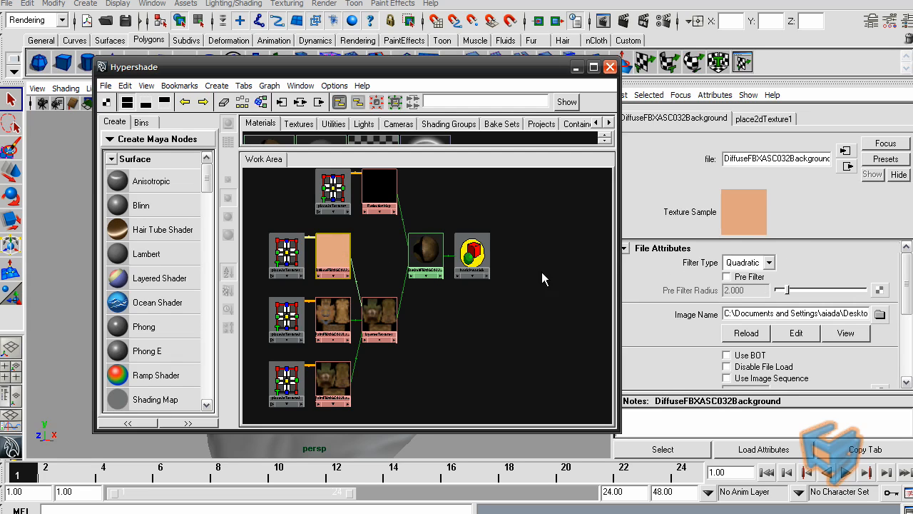
mouse_move(662, 205)
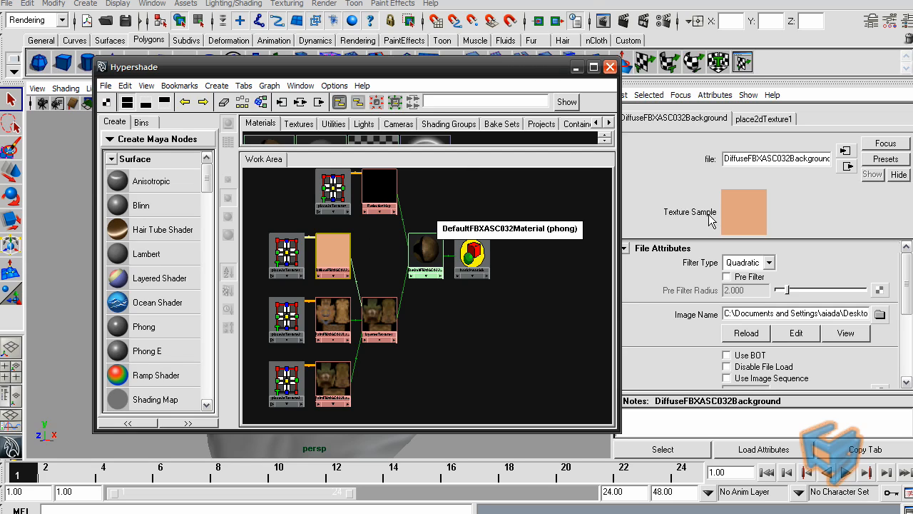
mouse_move(744, 208)
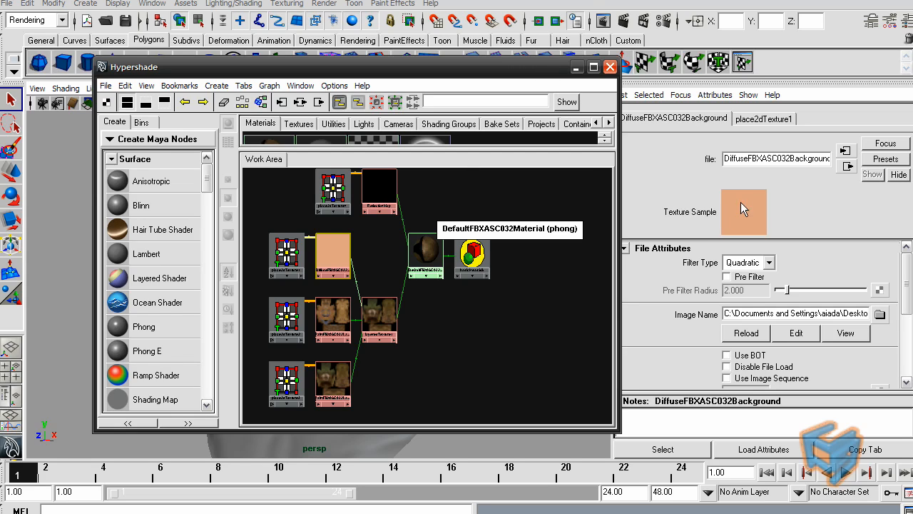
mouse_move(711, 236)
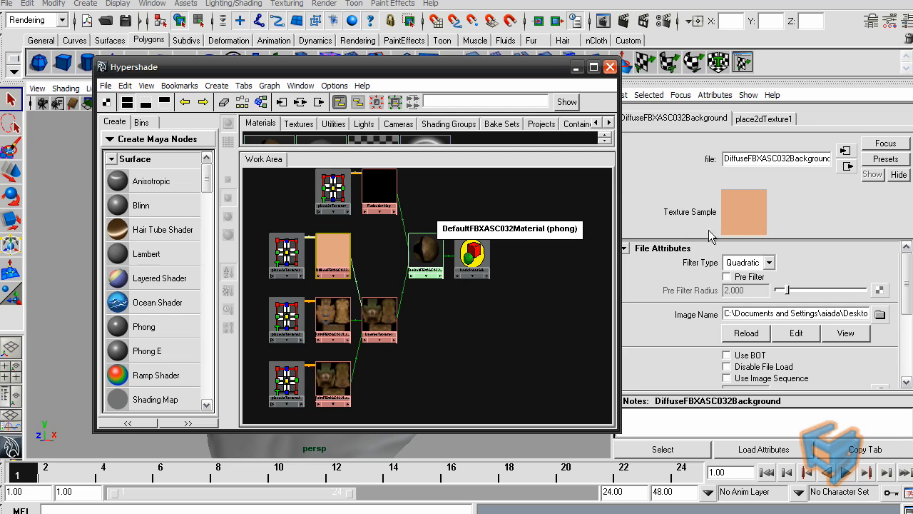
mouse_move(726, 217)
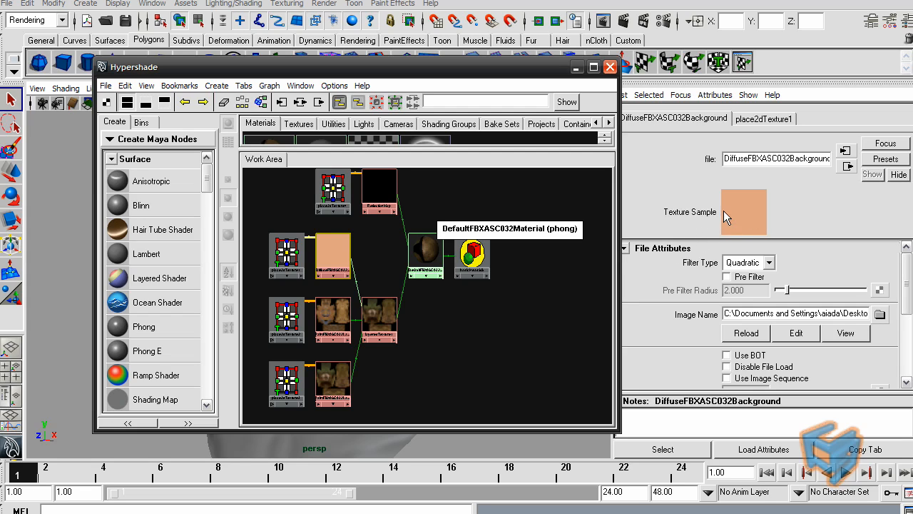
mouse_move(333, 321)
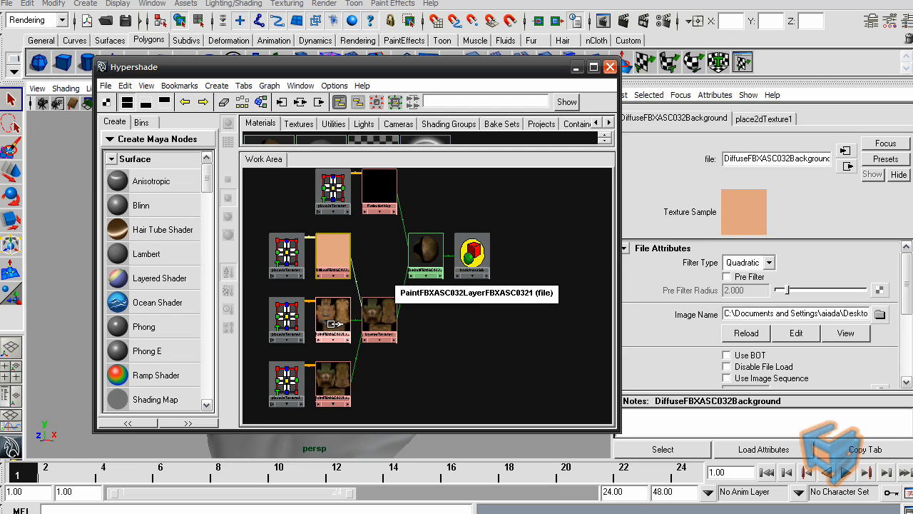
click(610, 66)
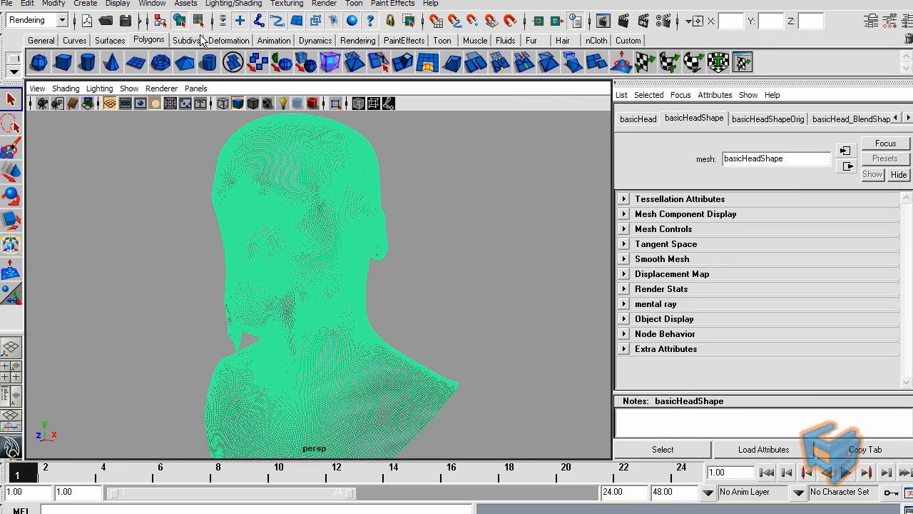
click(152, 3)
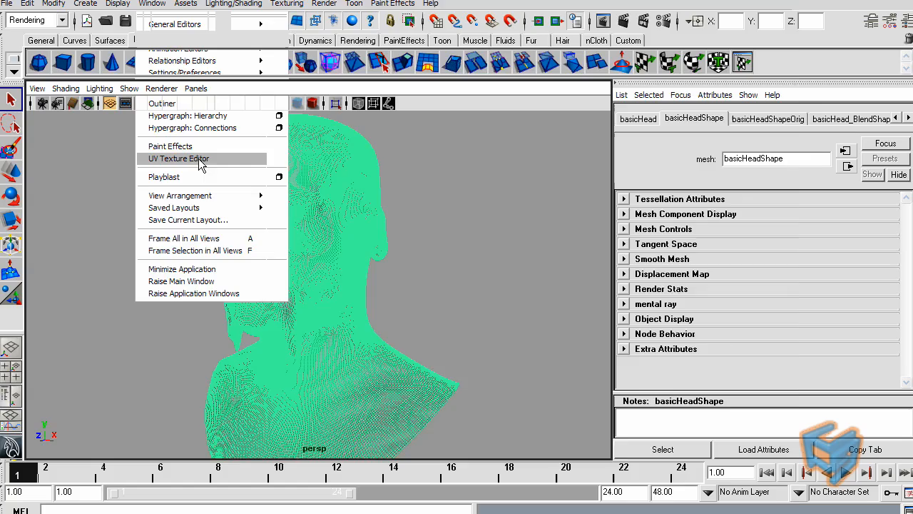
click(178, 158)
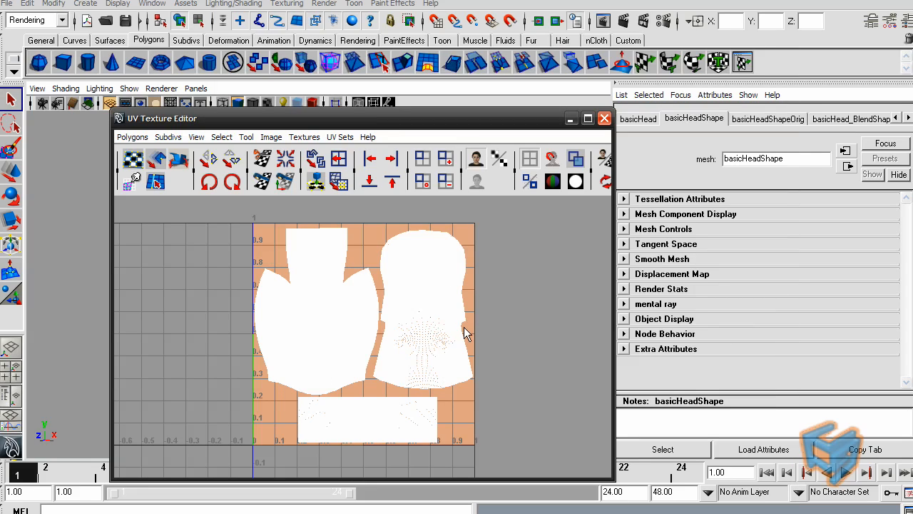
mouse_move(293, 260)
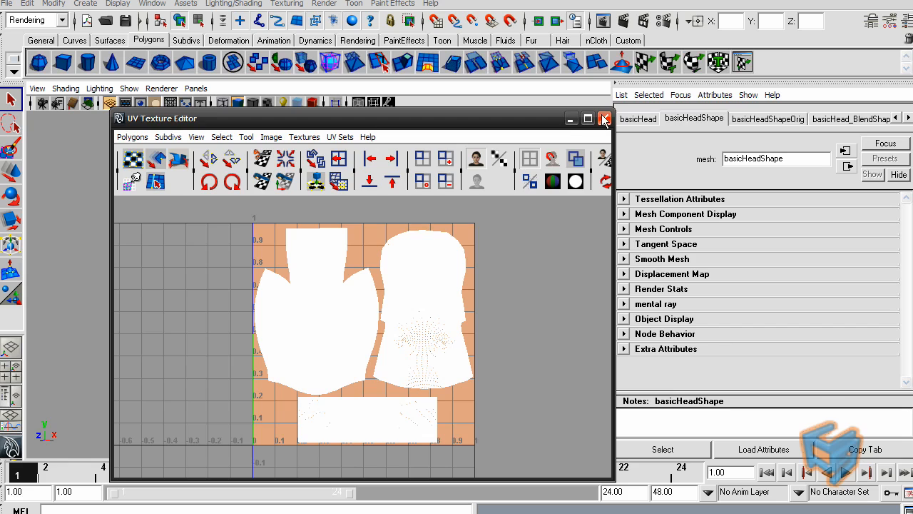
click(604, 119)
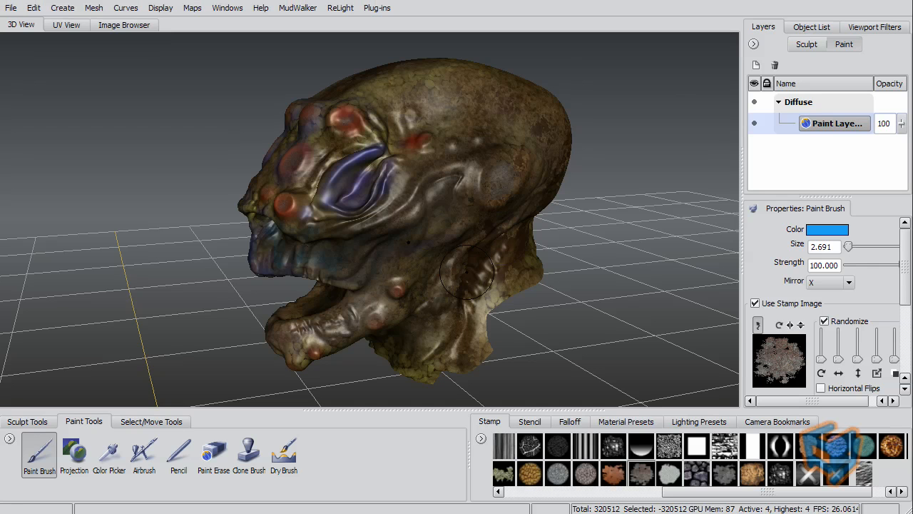
Step: Check the UV View, return to 3D View, and export the selected lowRes head
click(66, 24)
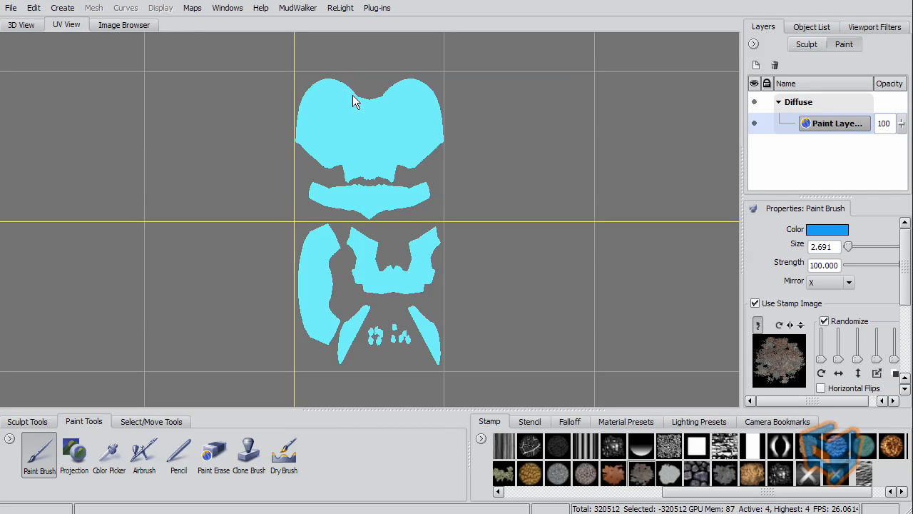
click(21, 25)
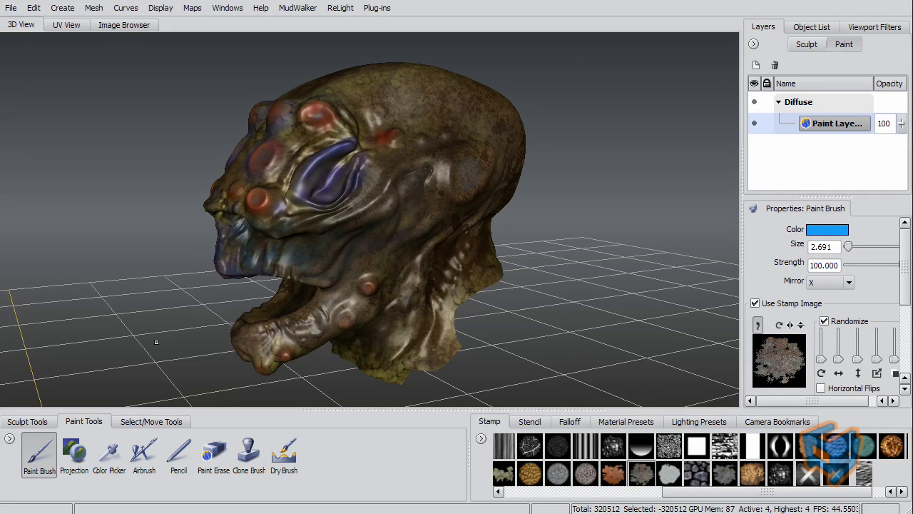
click(10, 8)
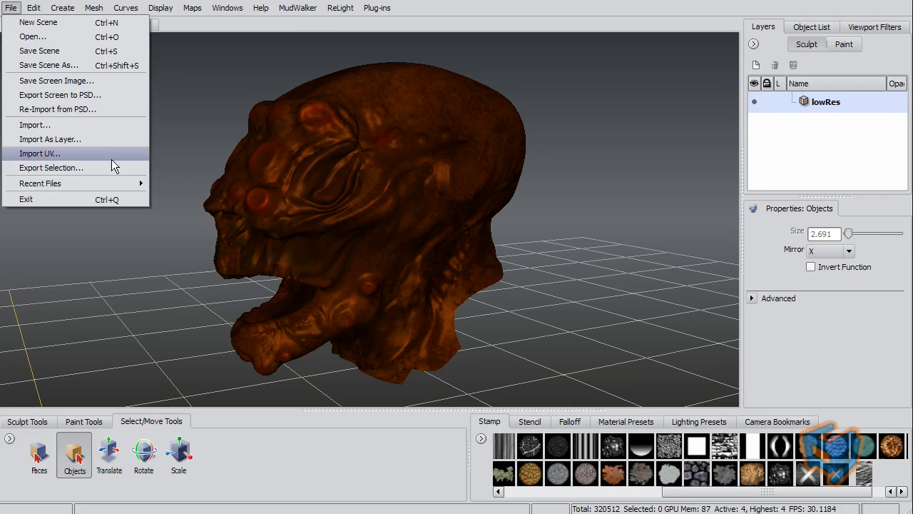
click(50, 168)
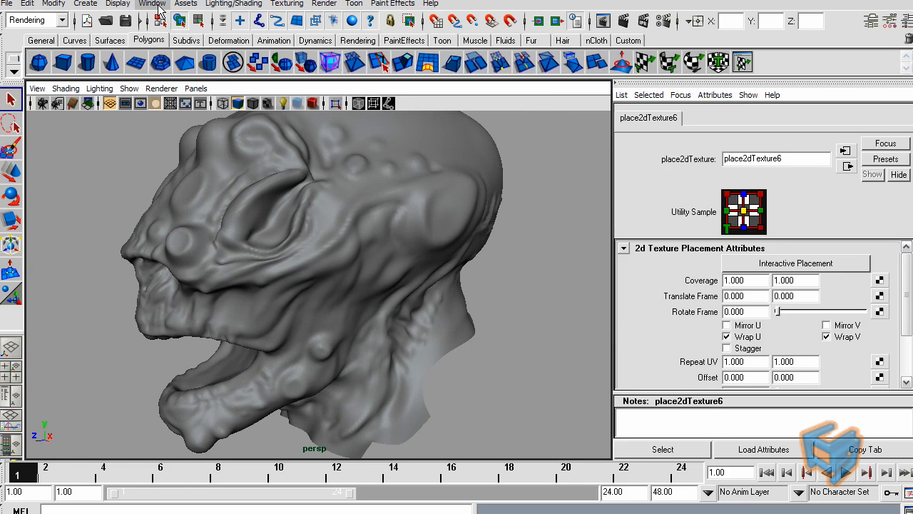
click(152, 4)
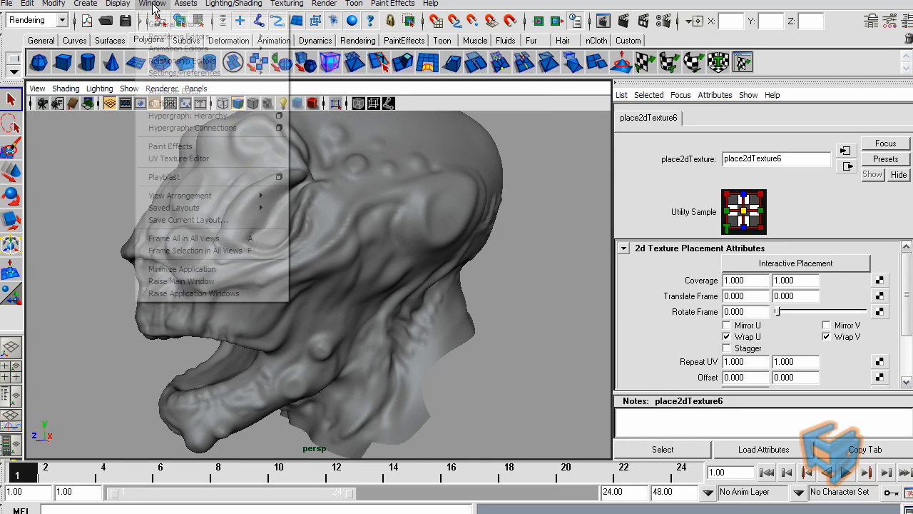
click(187, 116)
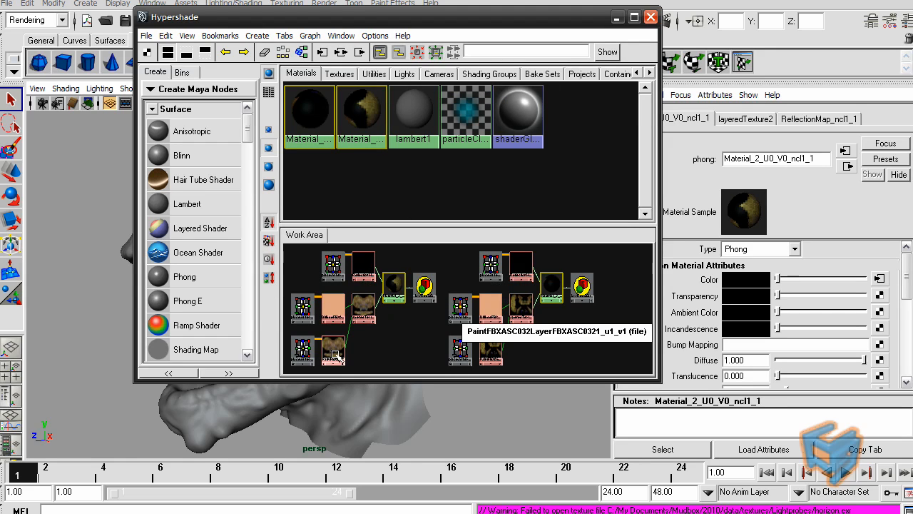
click(364, 308)
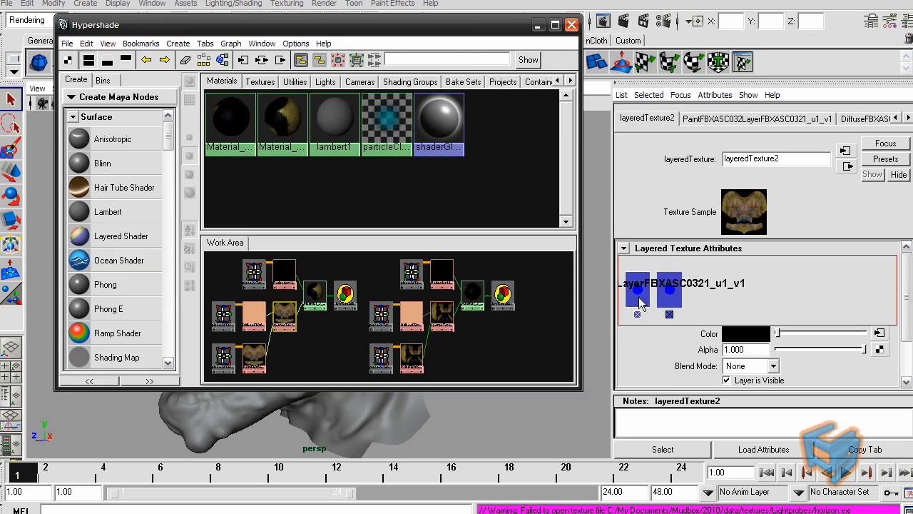
mouse_move(255, 316)
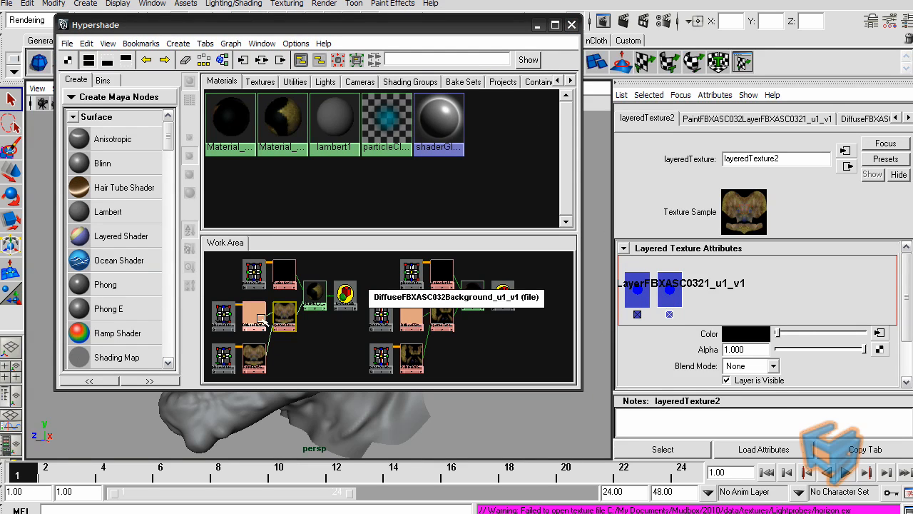
click(253, 317)
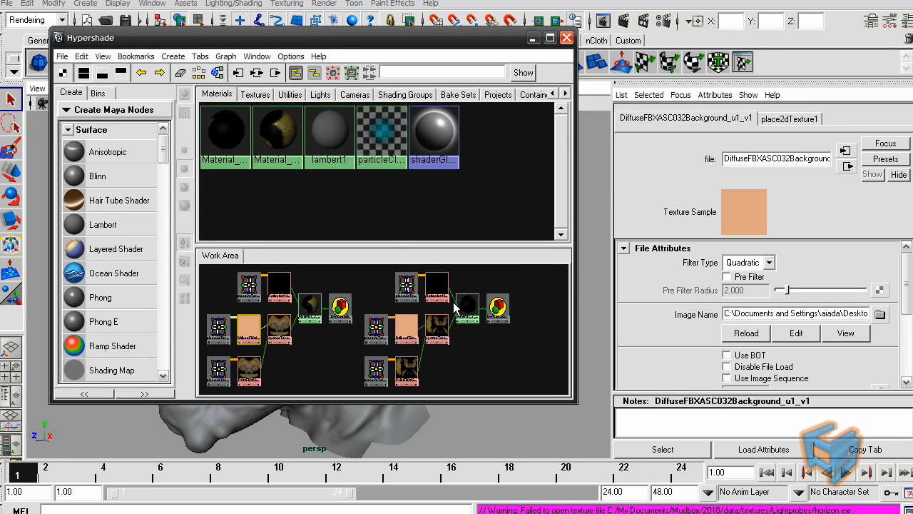
mouse_move(329, 132)
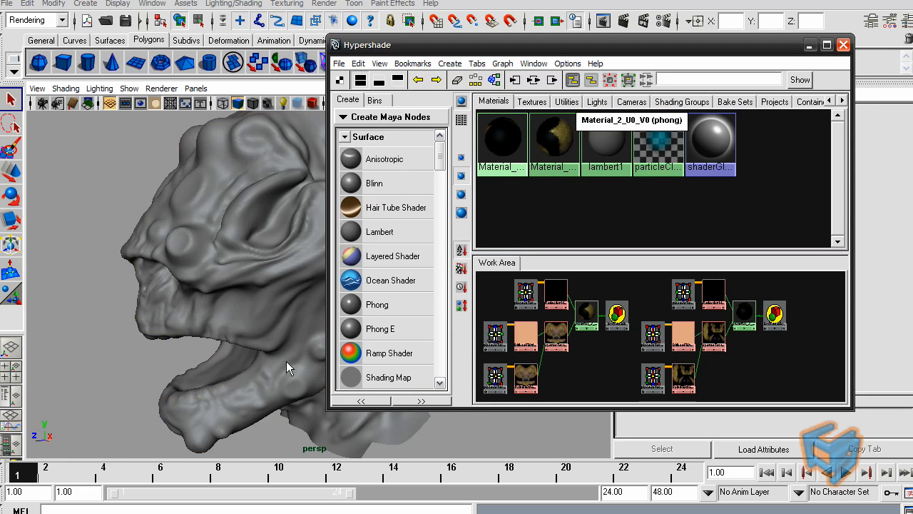
mouse_move(177, 231)
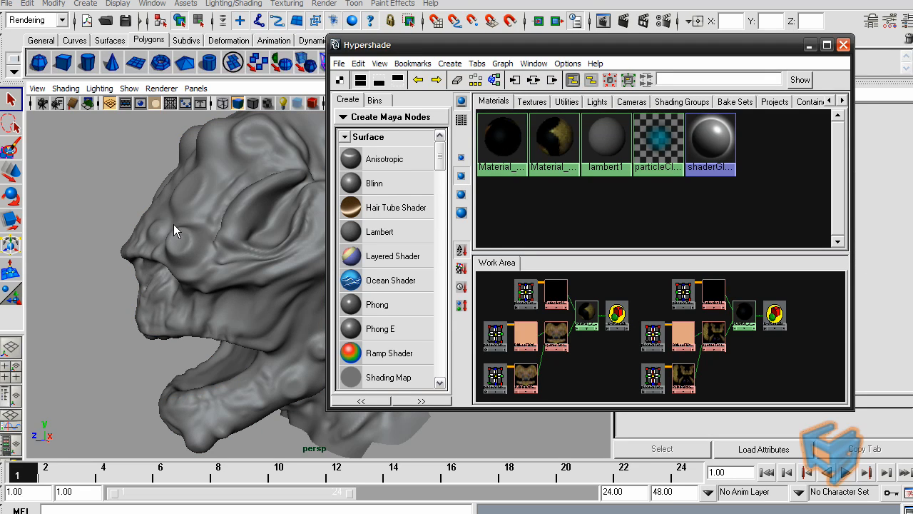
mouse_move(554, 143)
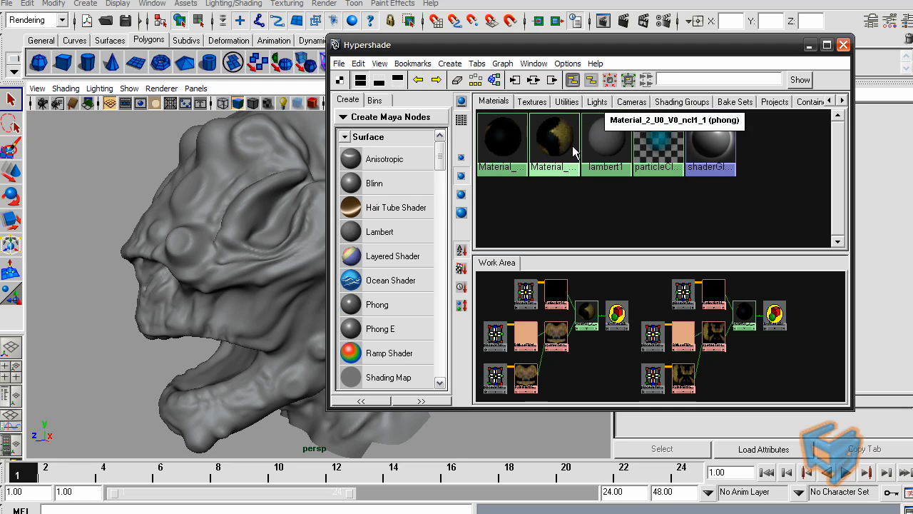
mouse_move(271, 237)
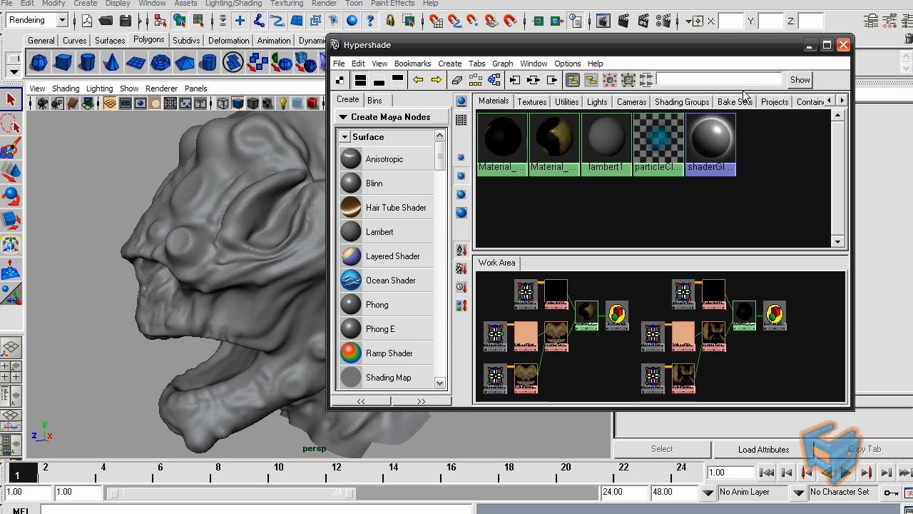
click(843, 44)
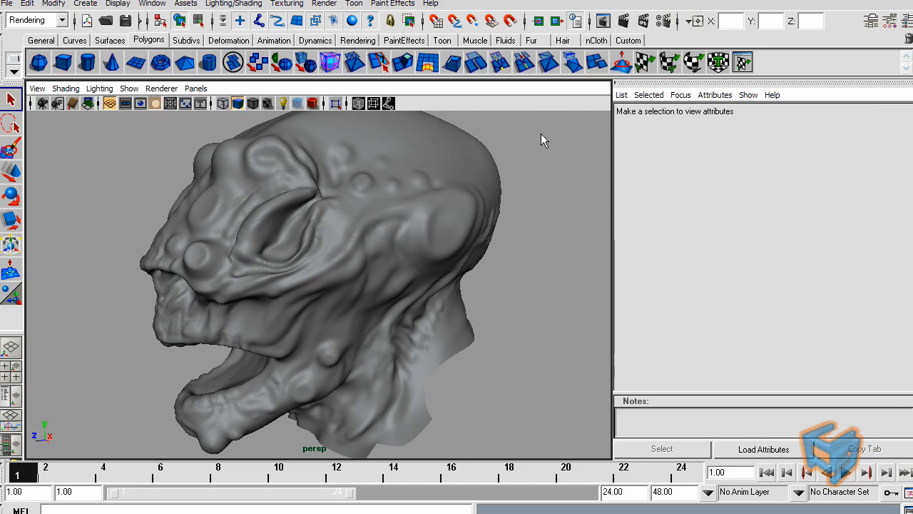
mouse_move(546, 136)
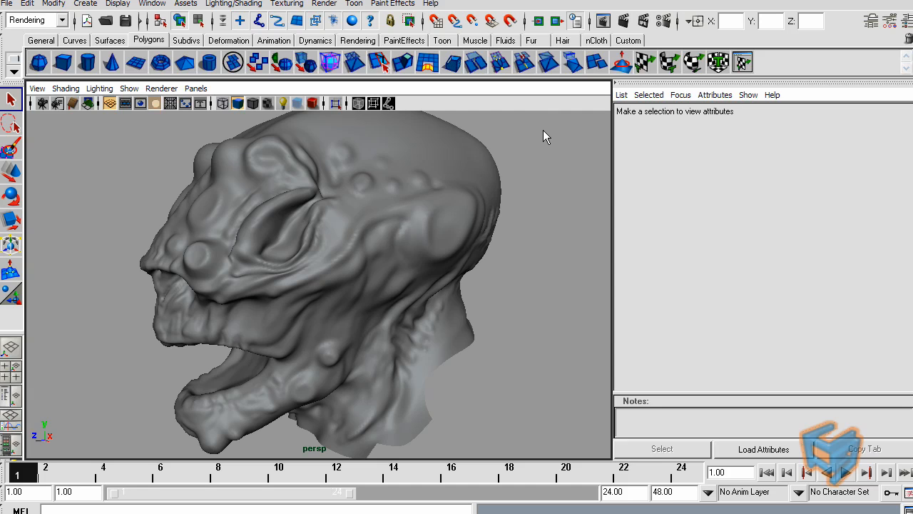
Step: Orbit the perspective view around the head to see more of the face
drag(545, 136, 450, 159)
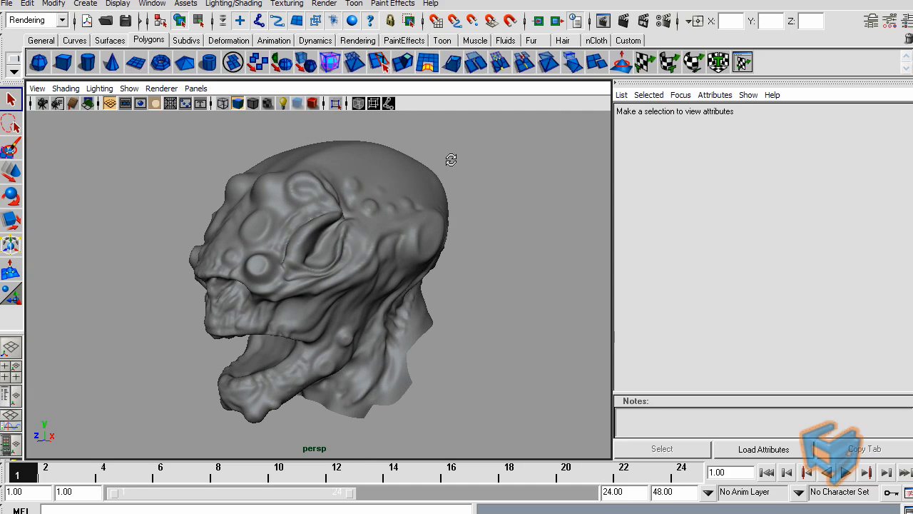
drag(451, 159, 539, 168)
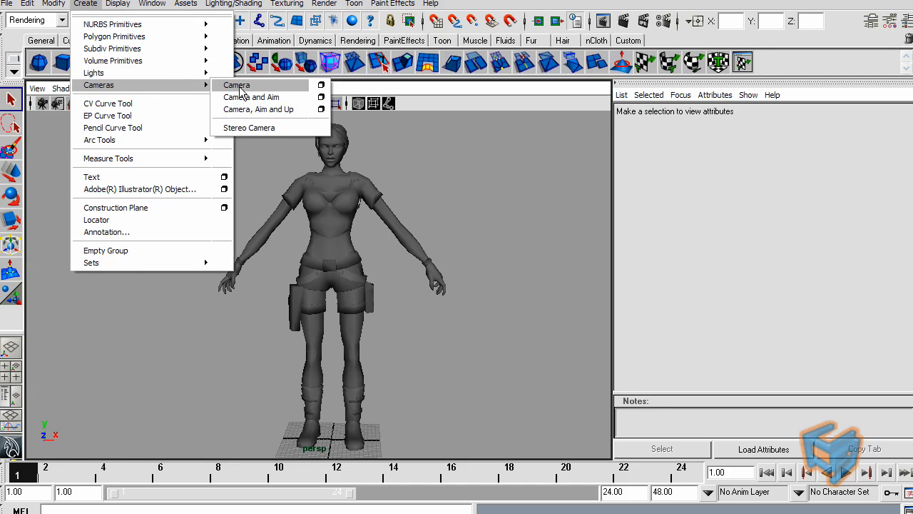
Step: Import the character reference picture as camera1's image plane via View > Image Plane
click(236, 84)
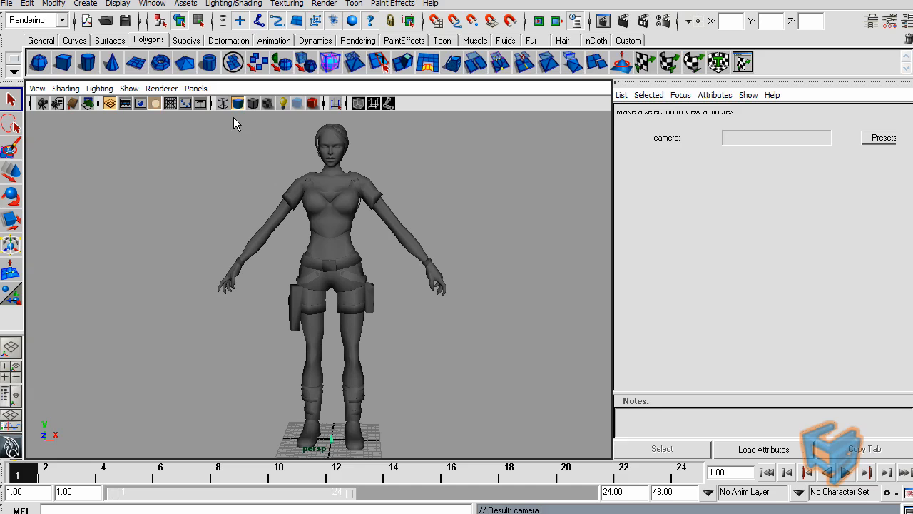
click(195, 88)
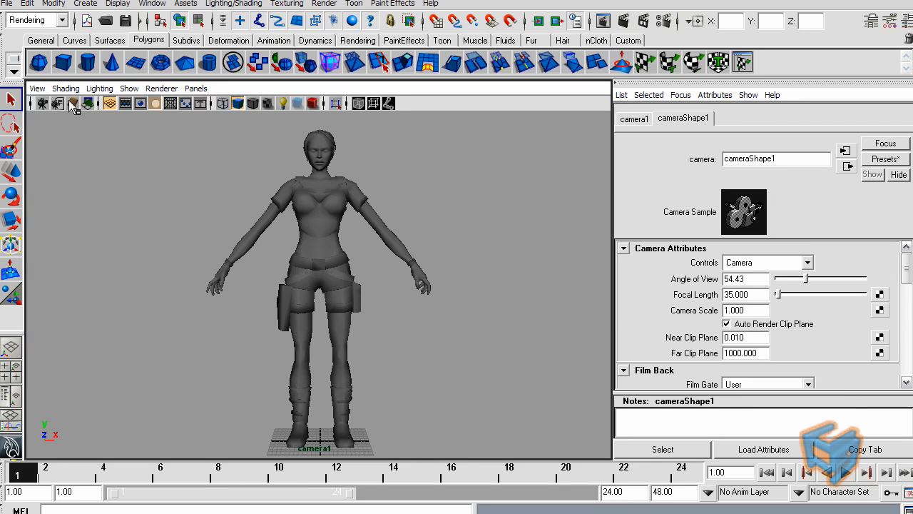
click(37, 88)
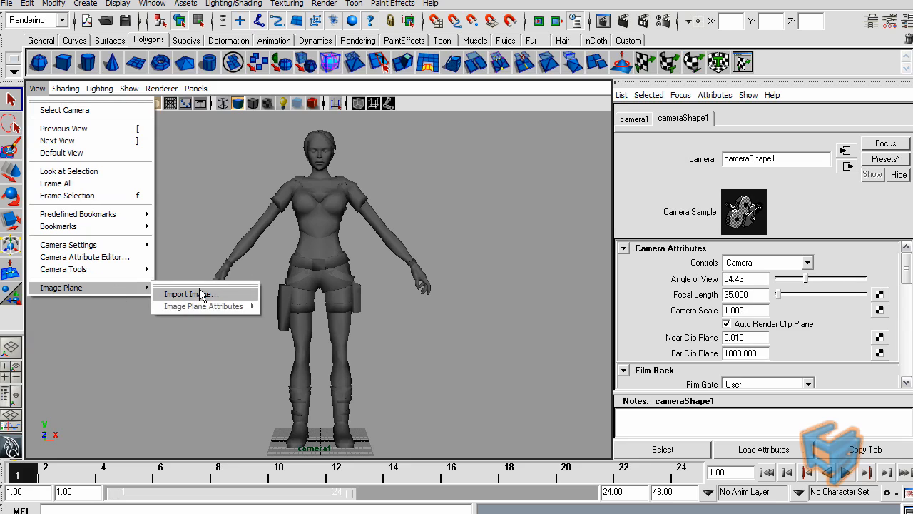
click(190, 293)
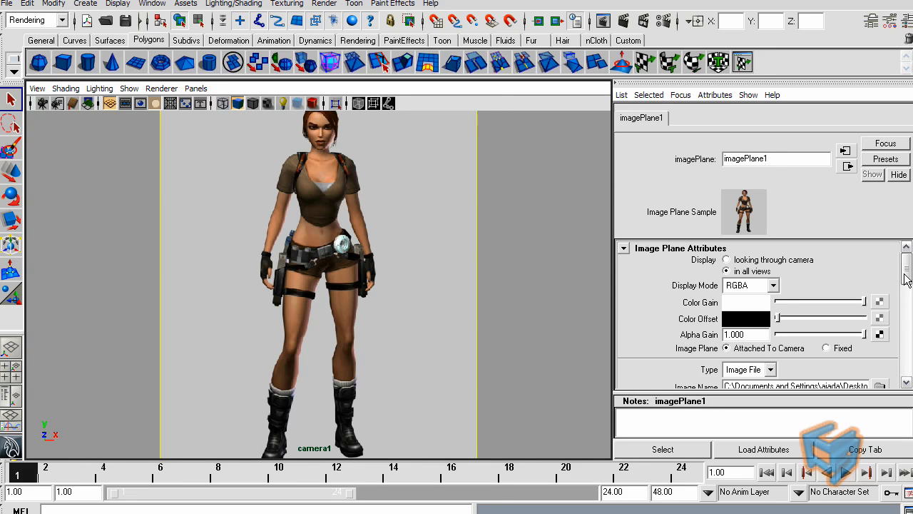
scroll(down, 3)
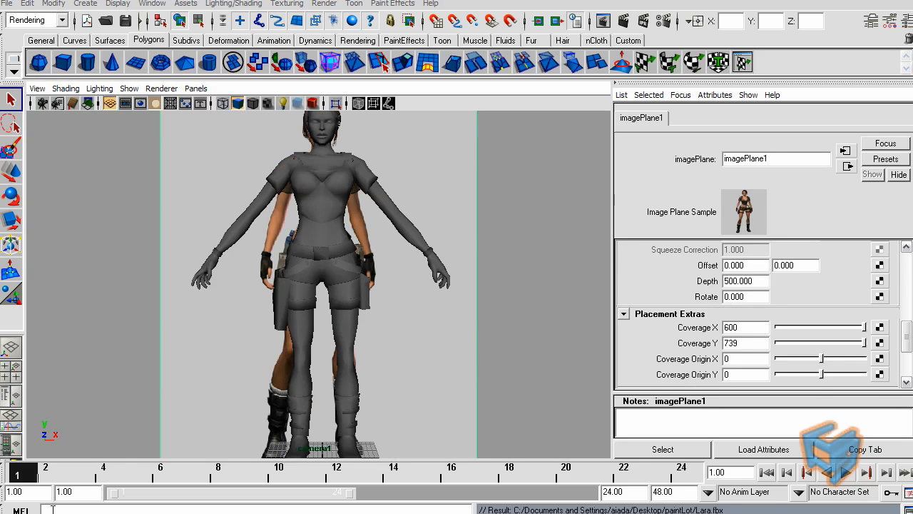
mouse_move(239, 237)
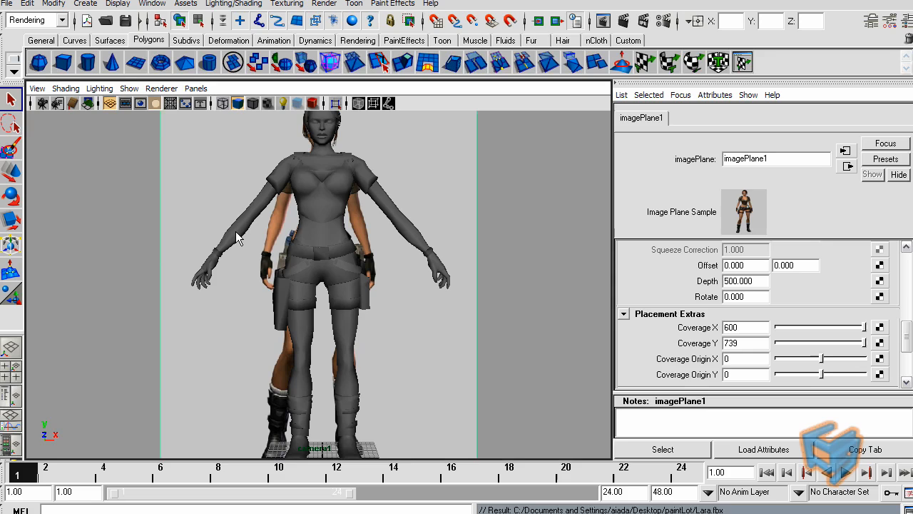
Step: Select the mesh's faces in Face mode and save them as a Quick Select Set
right_click(239, 239)
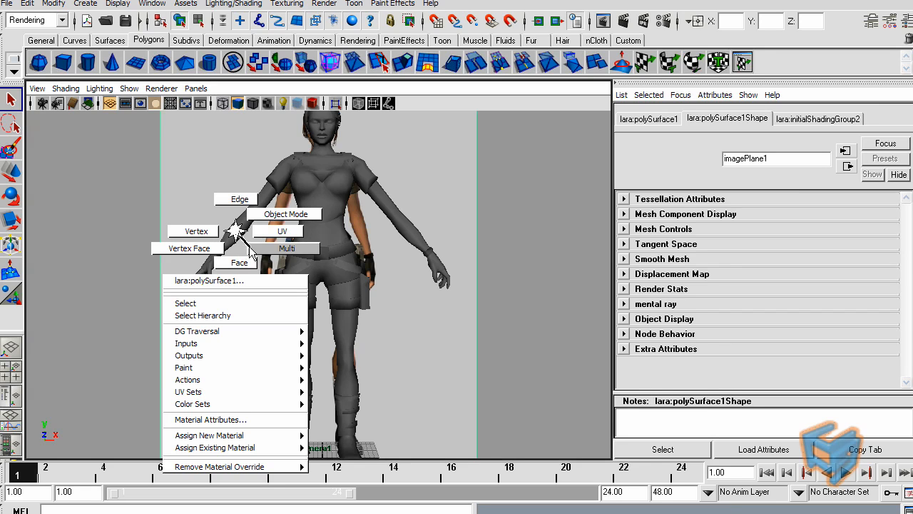
click(194, 231)
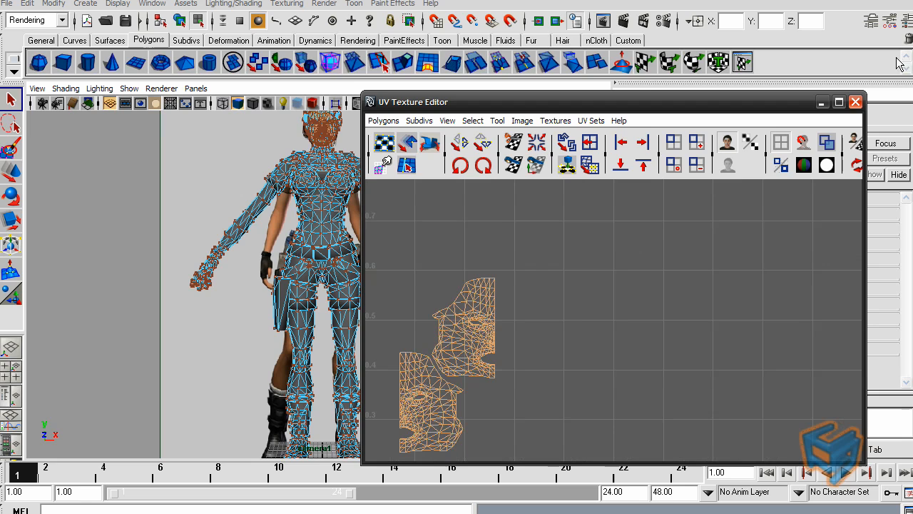
click(85, 4)
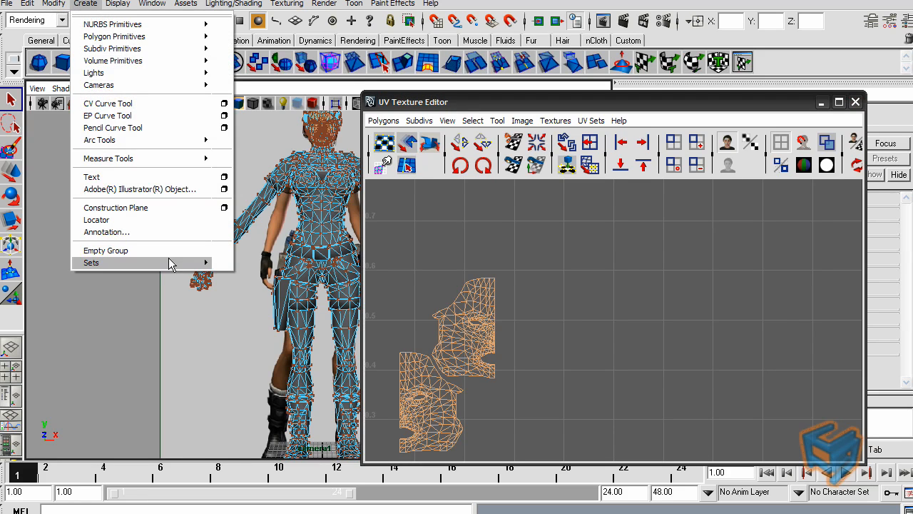
click(91, 263)
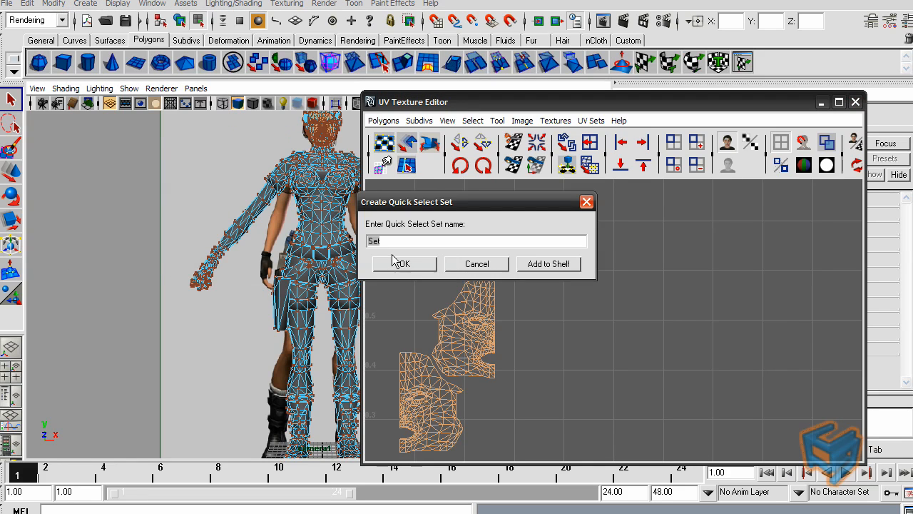
click(402, 263)
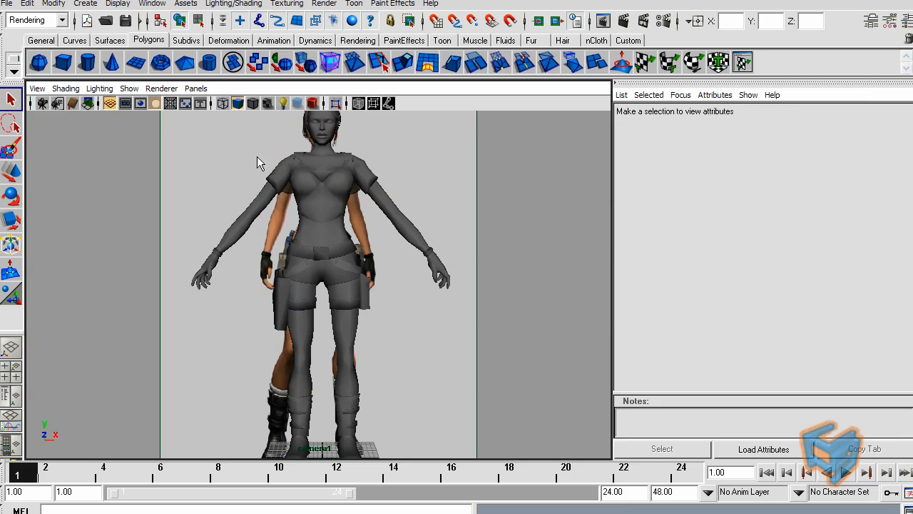
Step: Choose Export All and name the FBX file lara
click(6, 4)
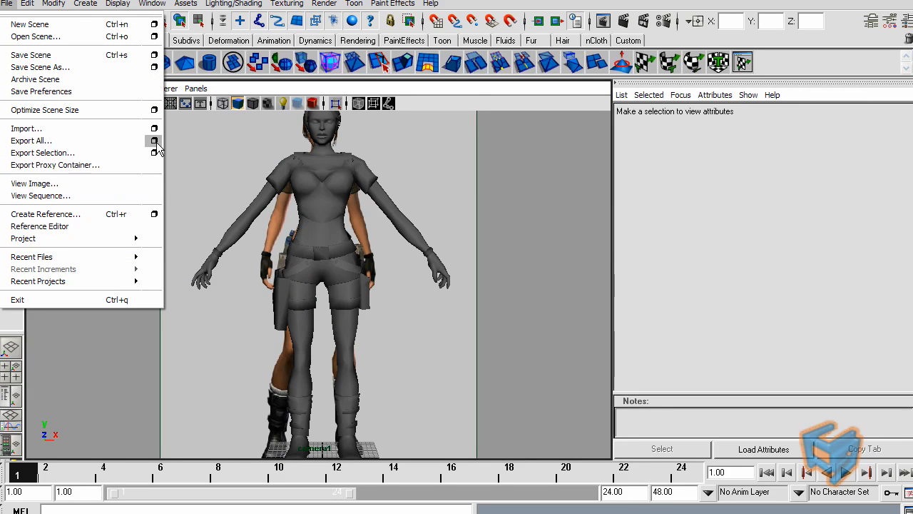
click(31, 140)
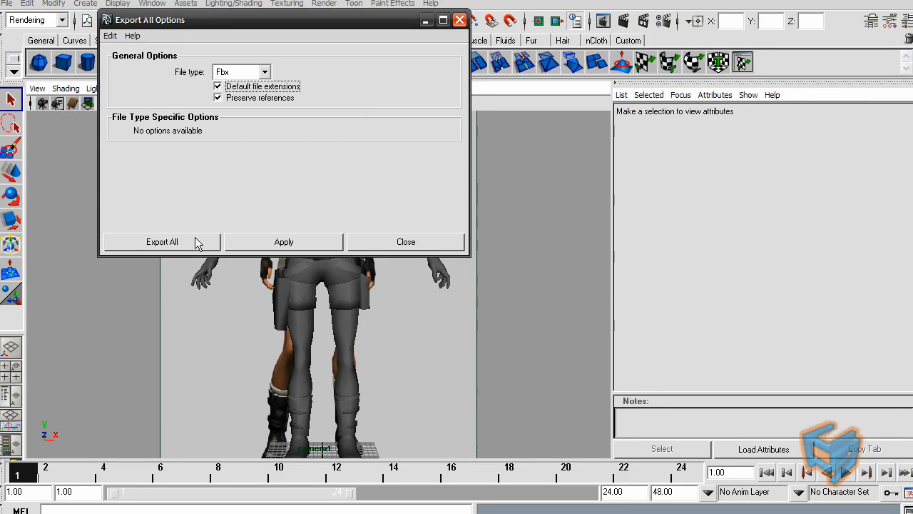
click(162, 242)
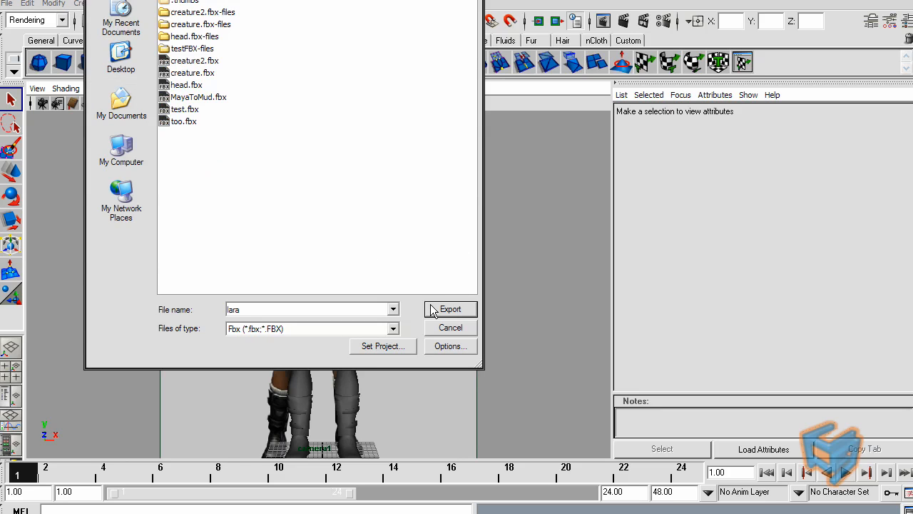
click(450, 309)
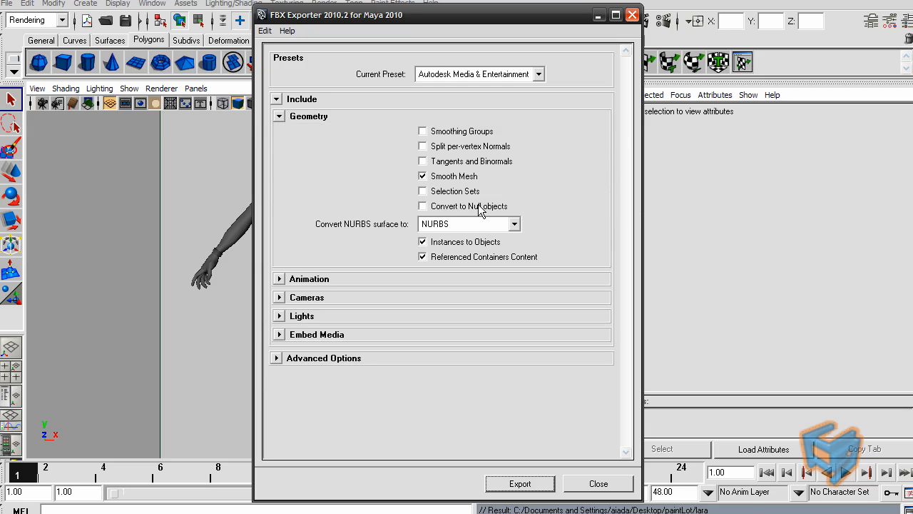
Step: Include Selection Sets and Cameras in the FBX exporter and write the file
click(422, 191)
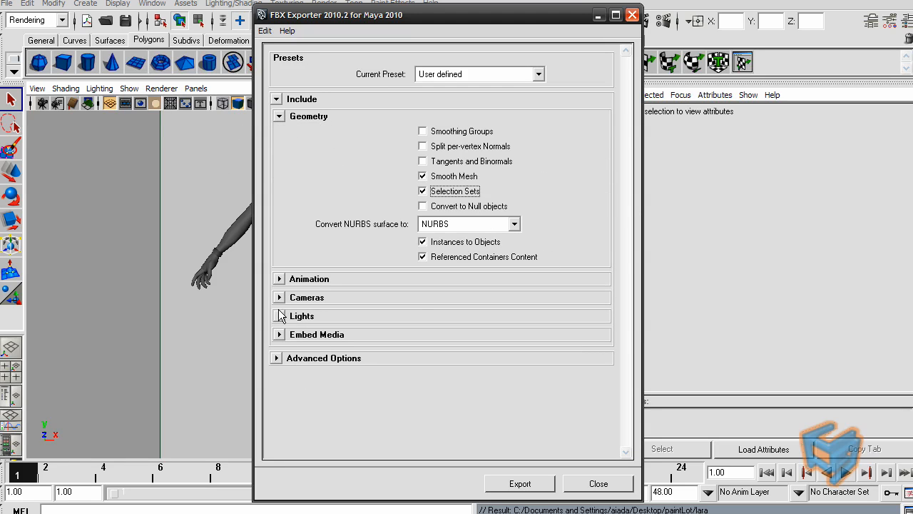
click(307, 297)
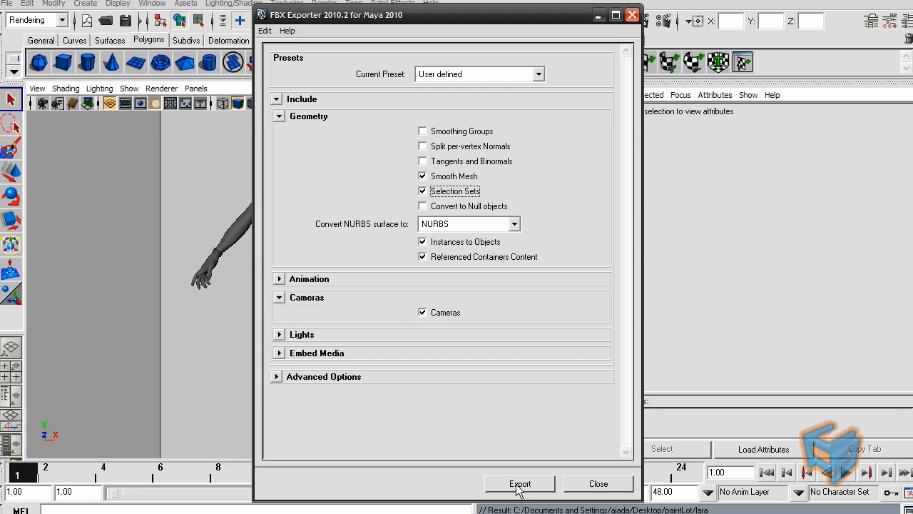
click(519, 484)
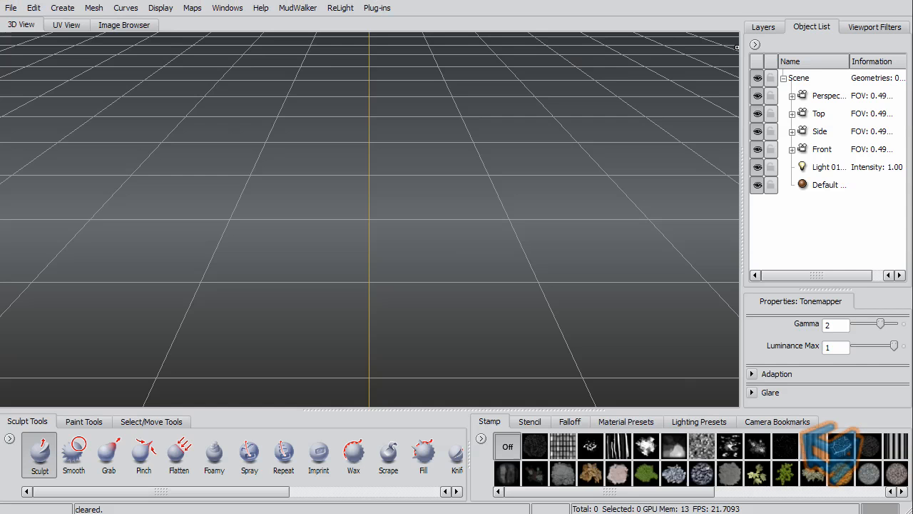
Step: Import lara.fbx into Mudbox from the File menu
click(10, 8)
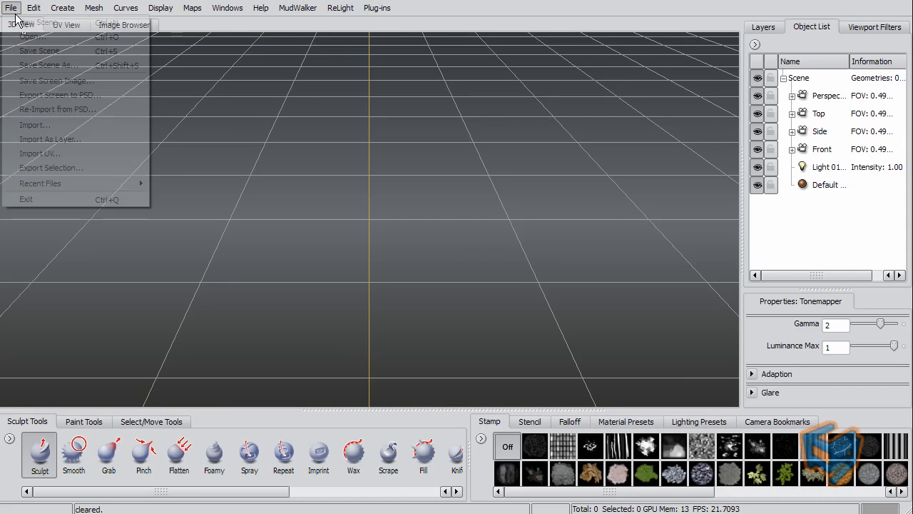
click(35, 124)
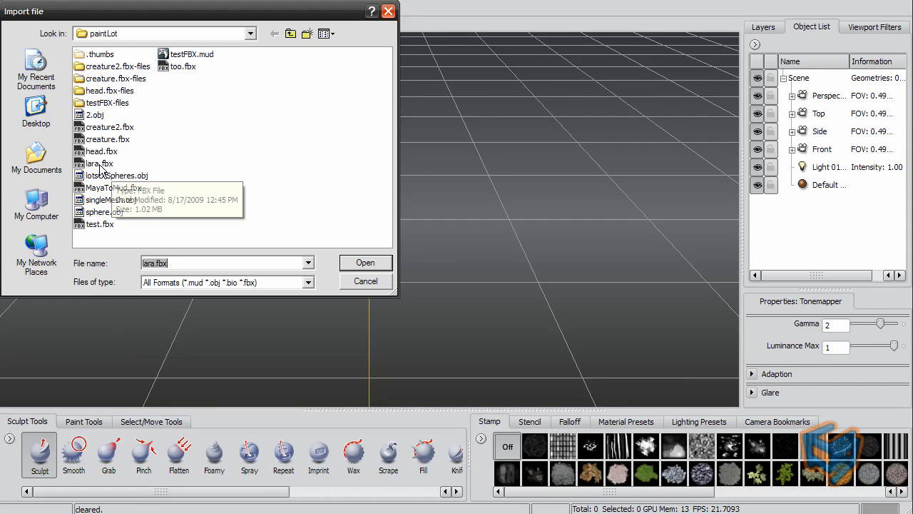
click(365, 262)
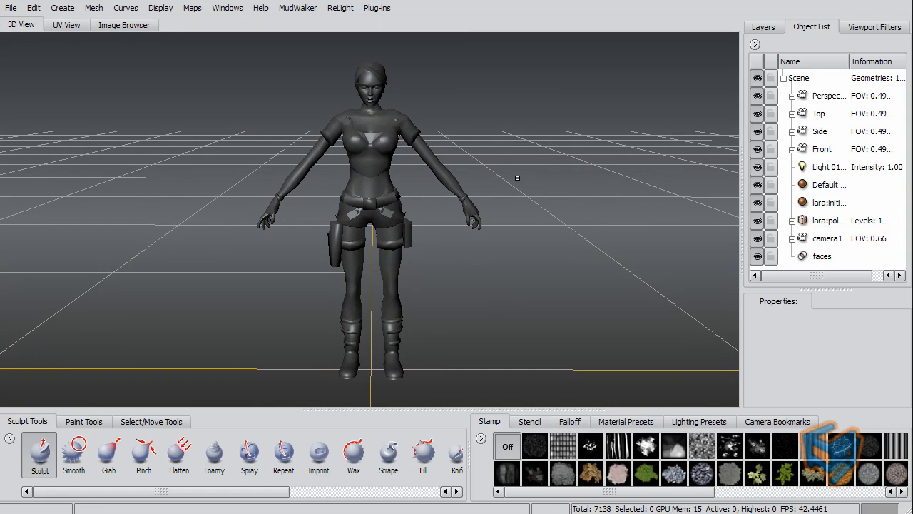
mouse_move(598, 179)
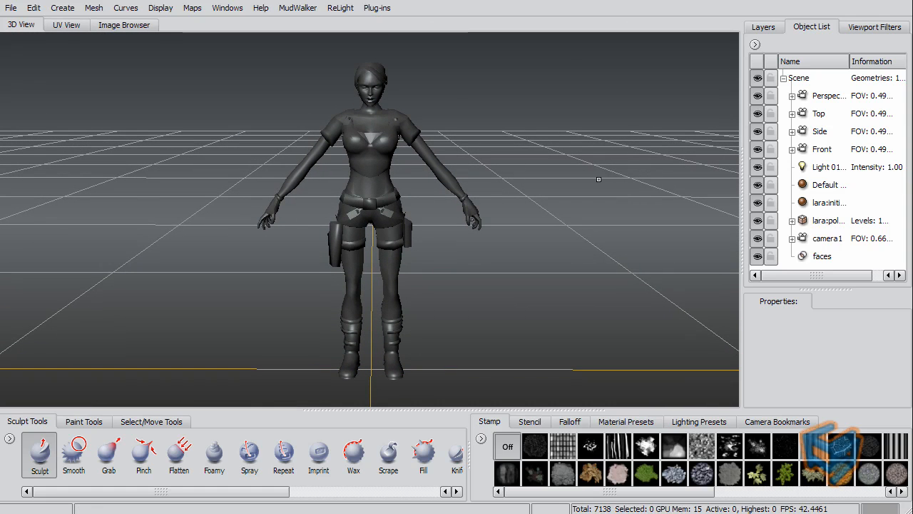
mouse_move(439, 95)
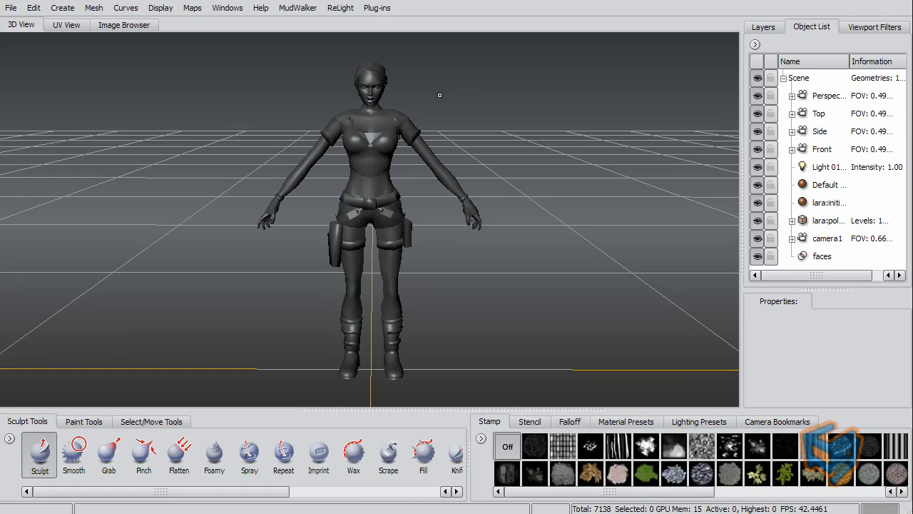
mouse_move(827, 238)
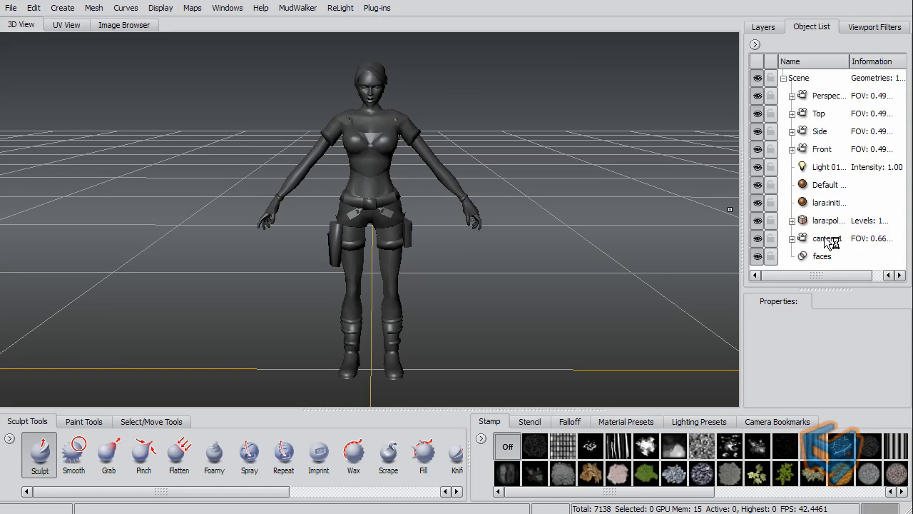
Step: Expand camera1 to inspect its image plane options, then select the faces selection set
click(827, 238)
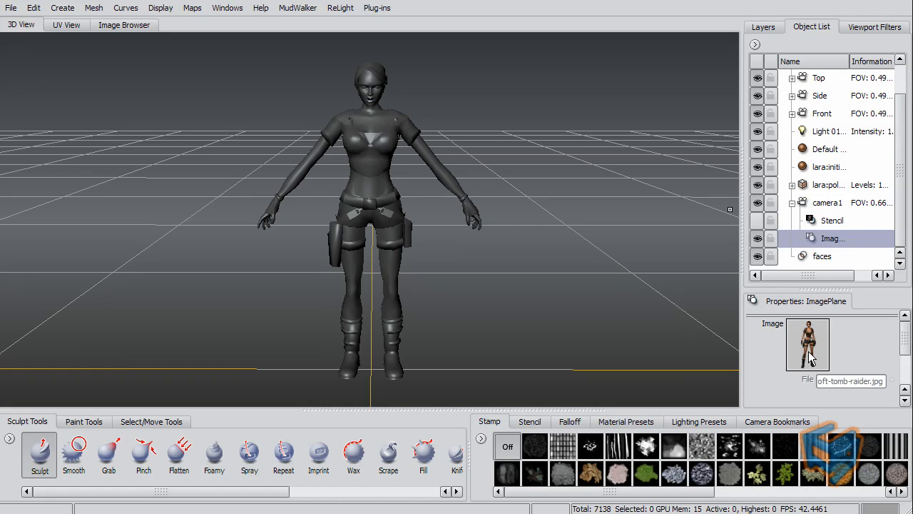
right_click(828, 203)
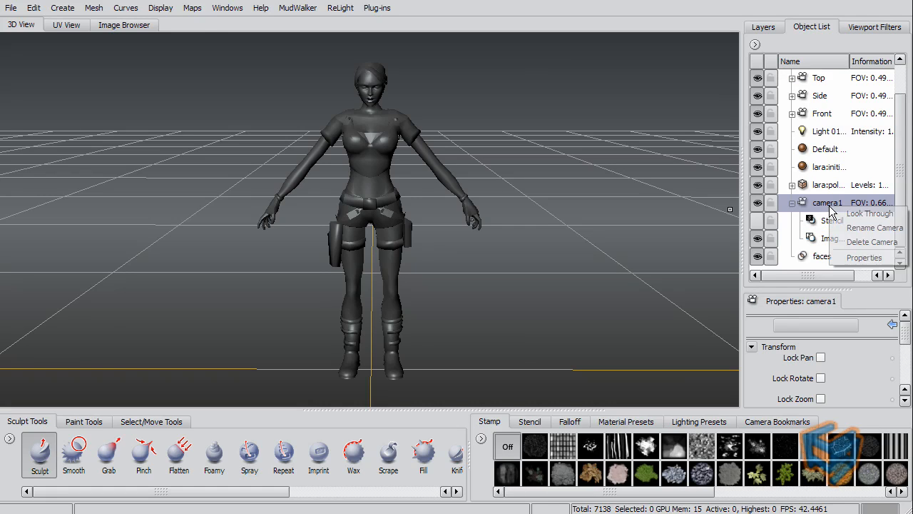
click(869, 212)
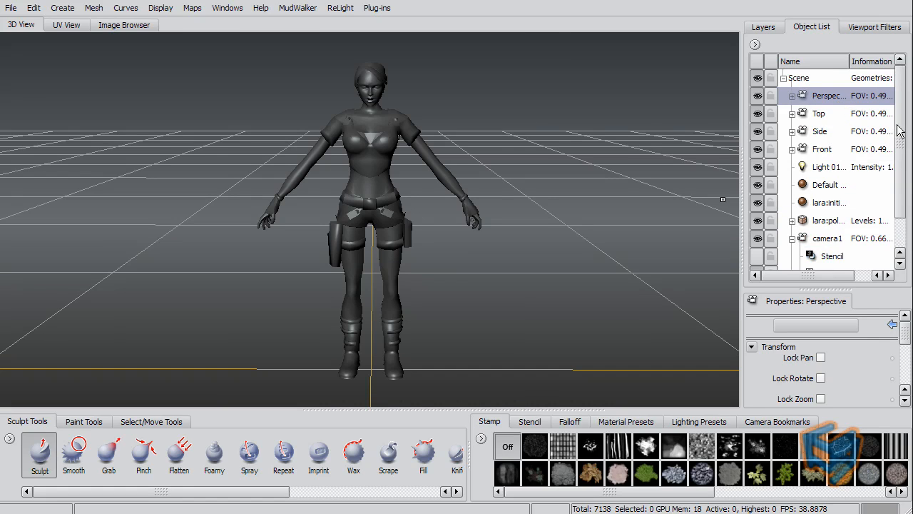
scroll(down, 3)
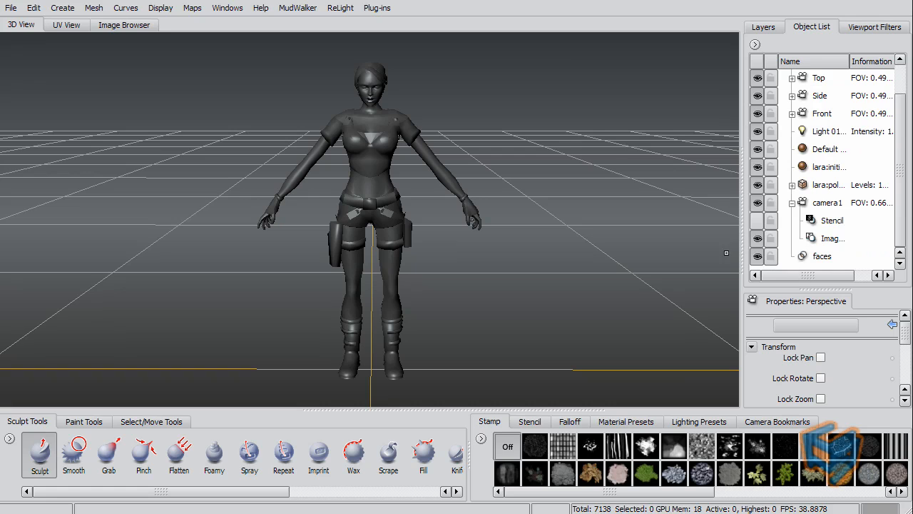
click(821, 255)
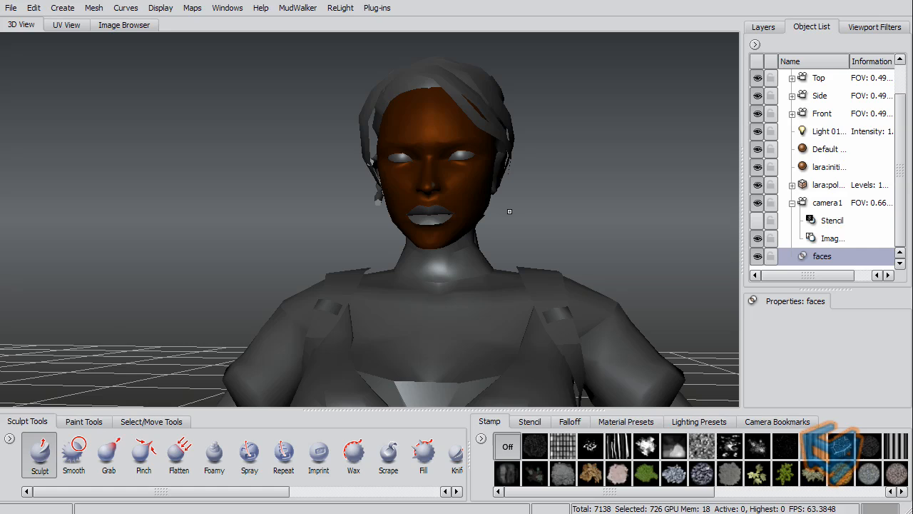
mouse_move(546, 206)
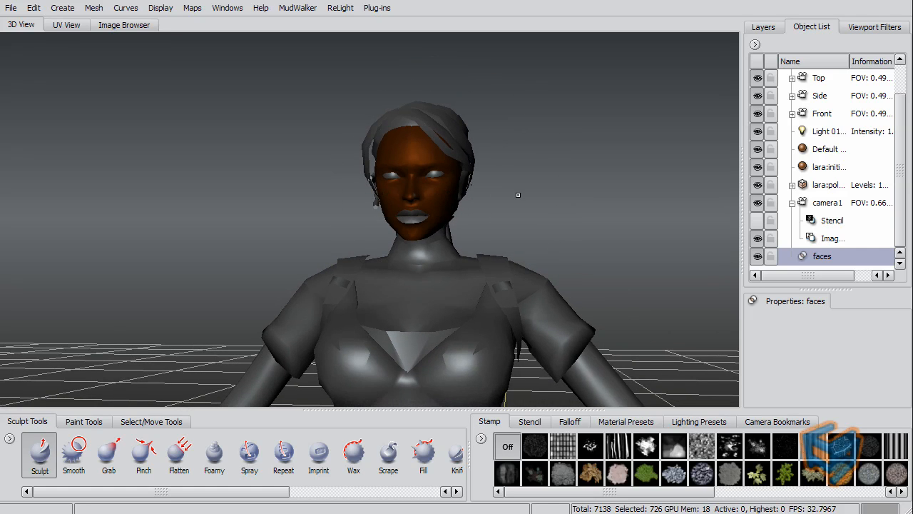
mouse_move(579, 201)
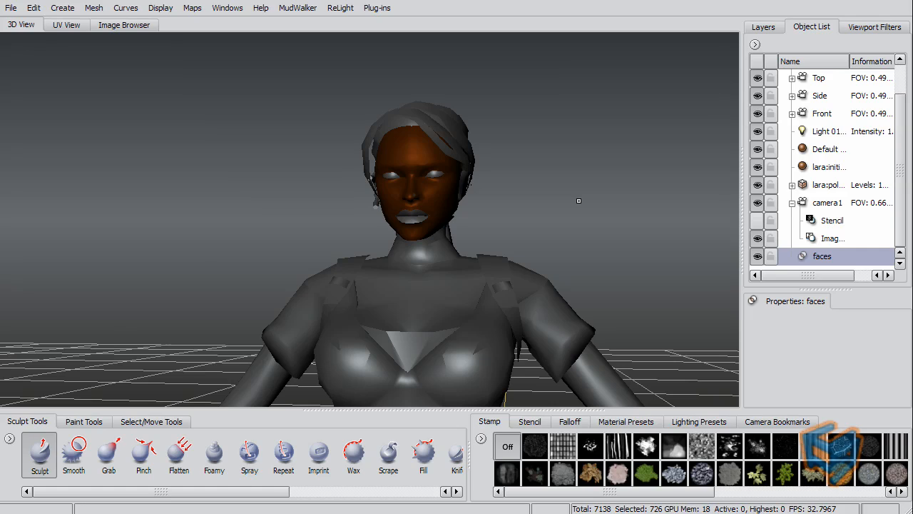
mouse_move(583, 199)
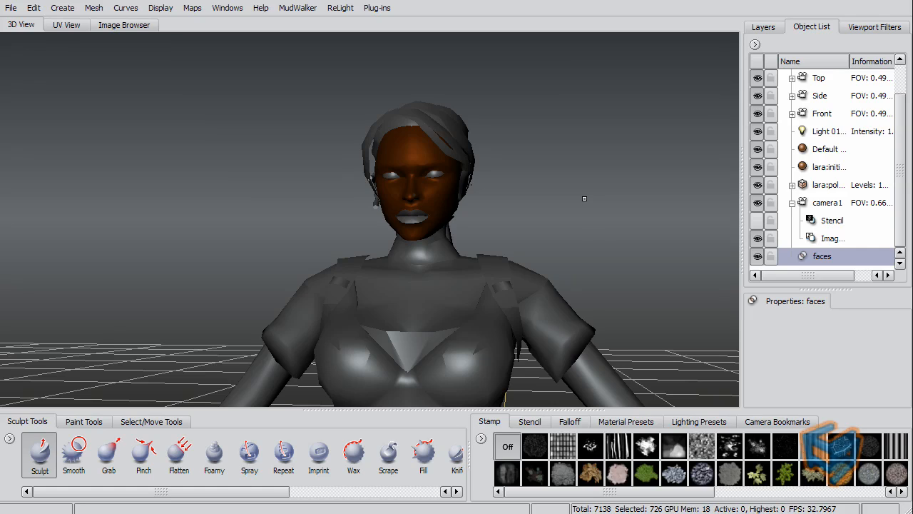